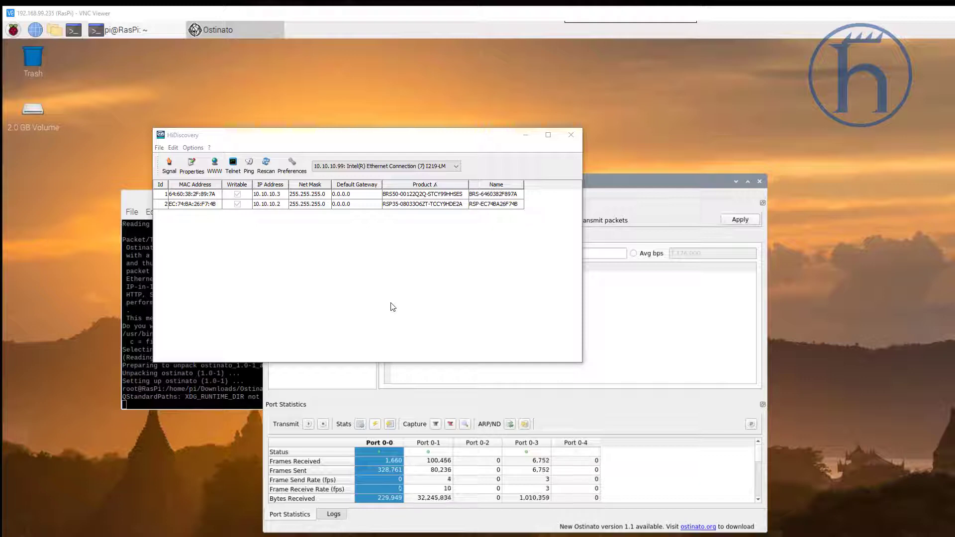
pyautogui.moveTo(546, 290)
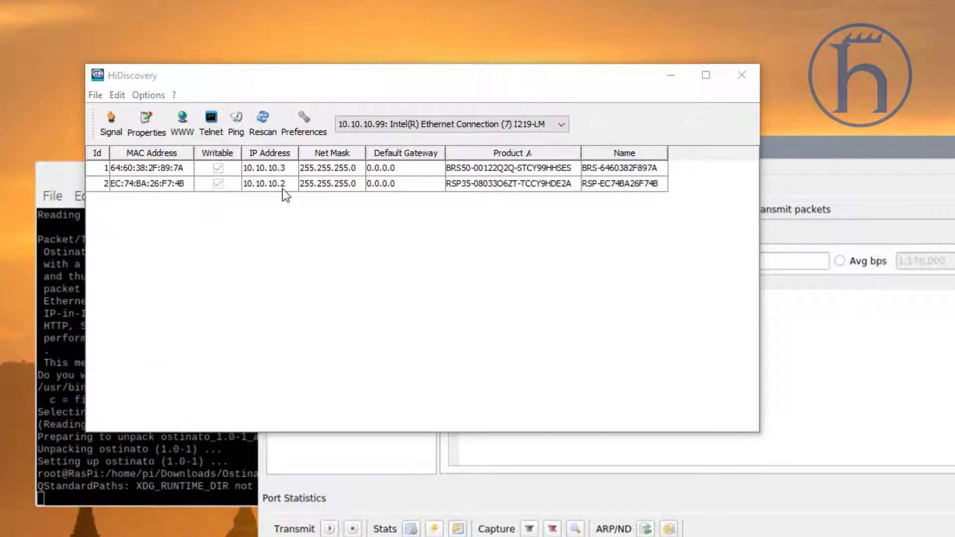
pyautogui.moveTo(293, 190)
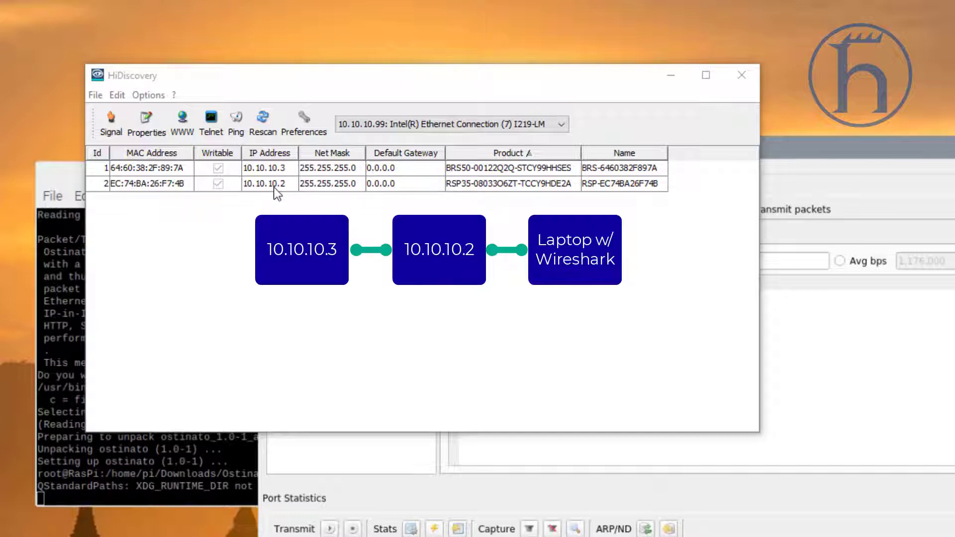
pyautogui.moveTo(259, 176)
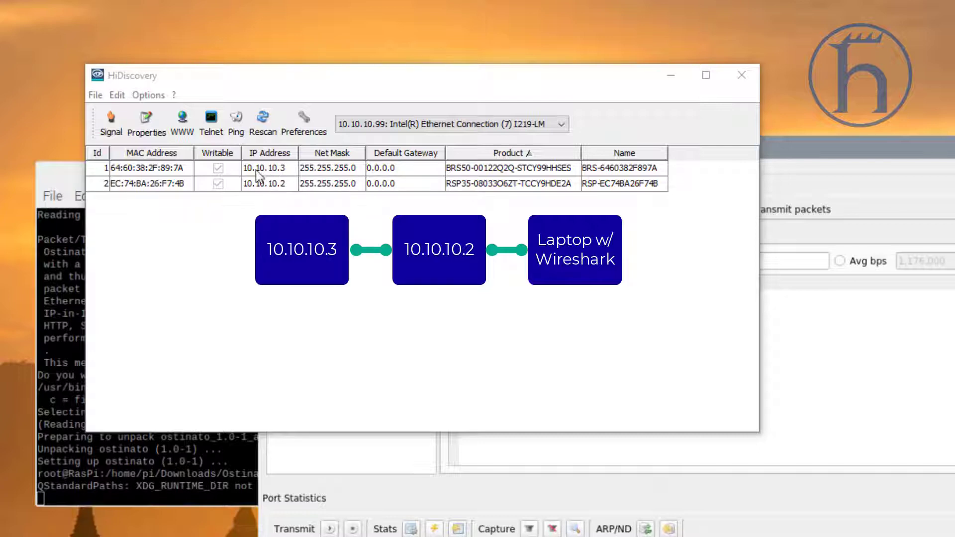
pyautogui.moveTo(289, 176)
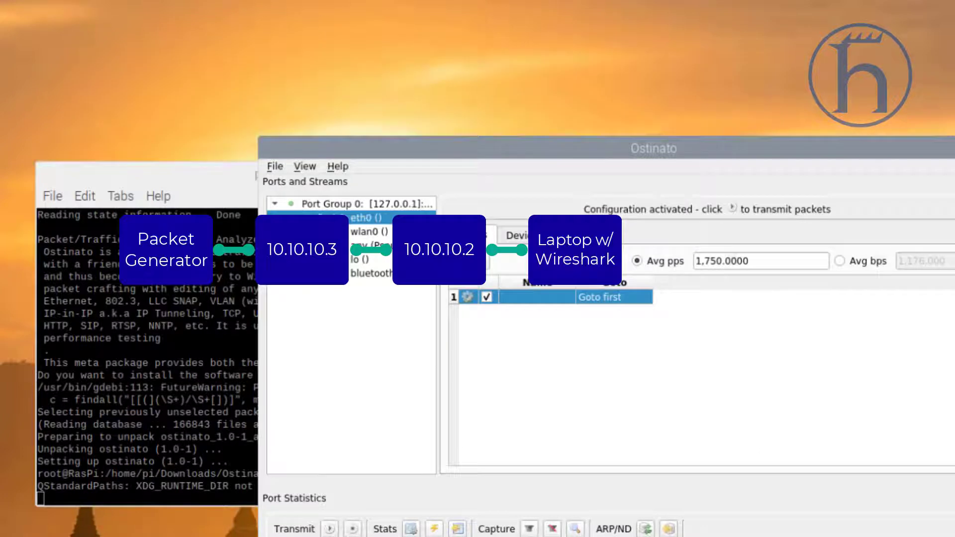
pyautogui.moveTo(738, 306)
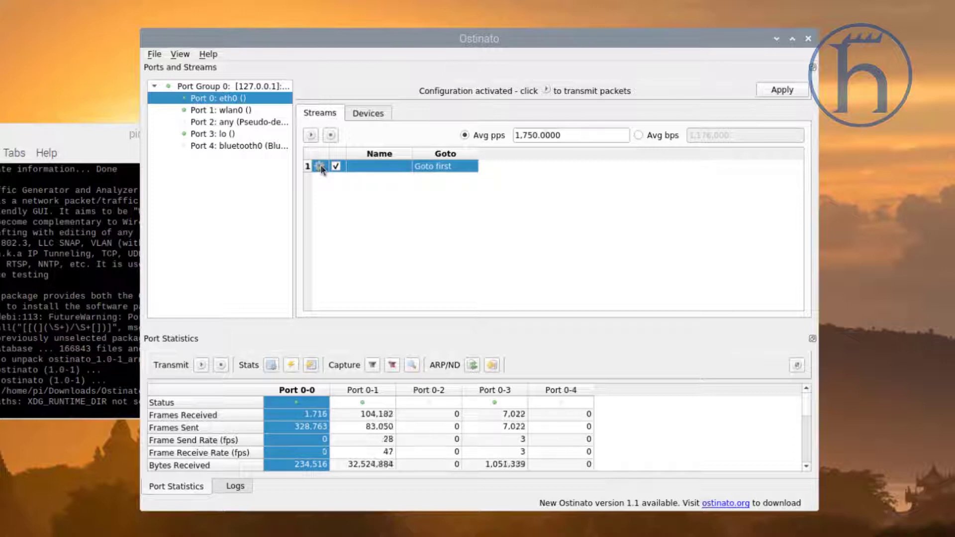
# - Open the stream editor and display its MAC, Eth II, IPv4, UDP and DATA protocol stack
pyautogui.doubleClick(378, 166)
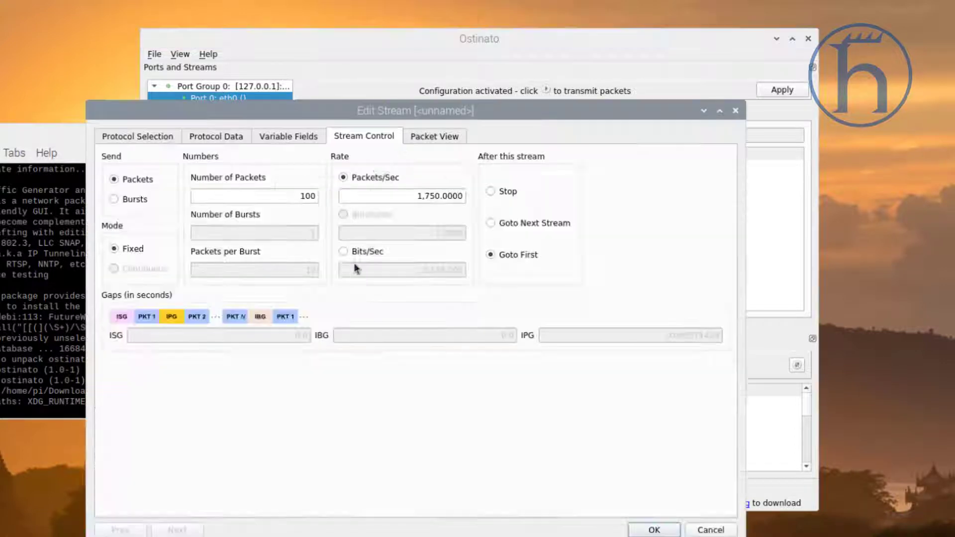
pyautogui.click(137, 136)
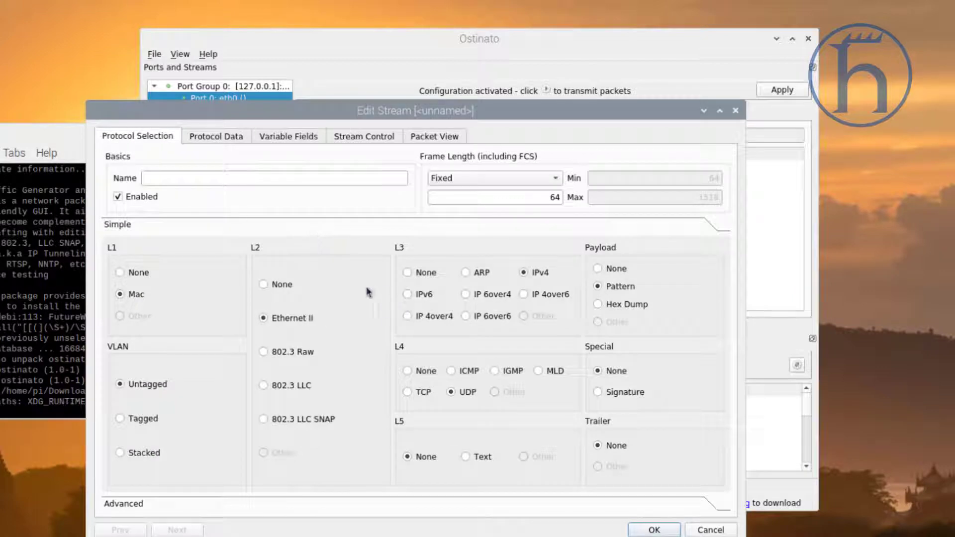
pyautogui.moveTo(290, 334)
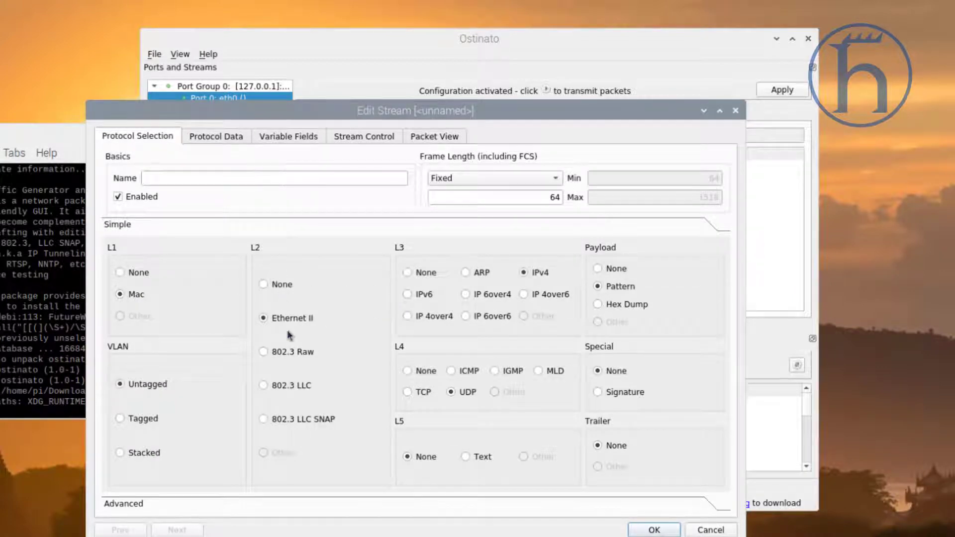
pyautogui.moveTo(466, 250)
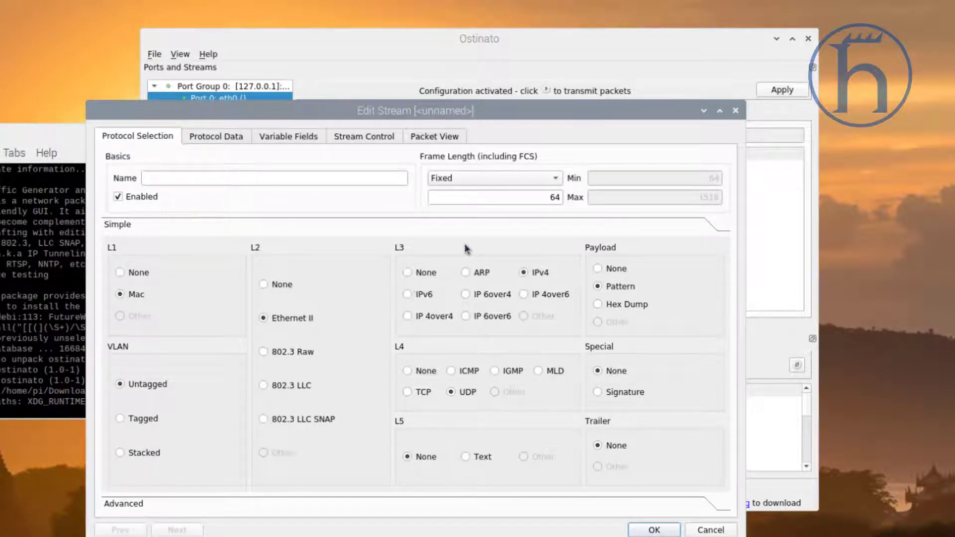
pyautogui.moveTo(456, 393)
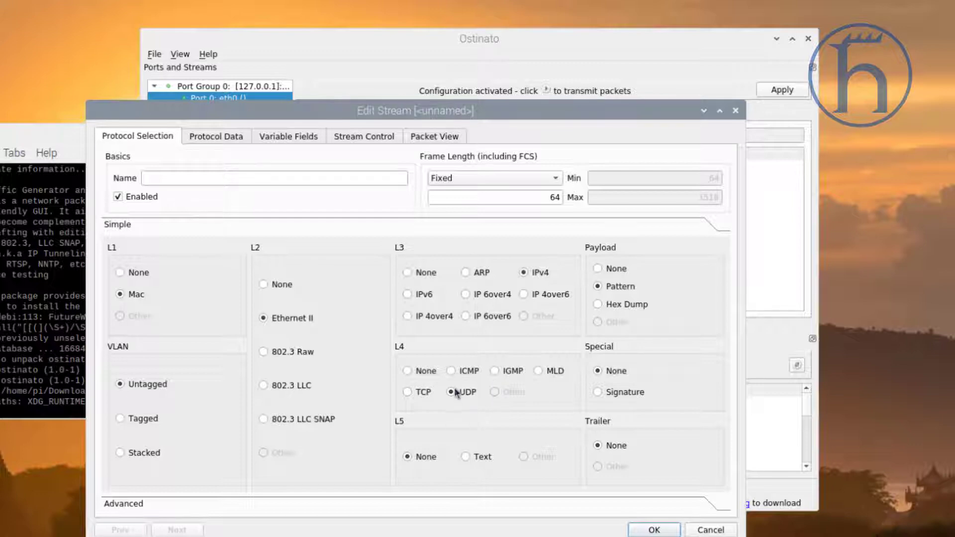
pyautogui.moveTo(253, 452)
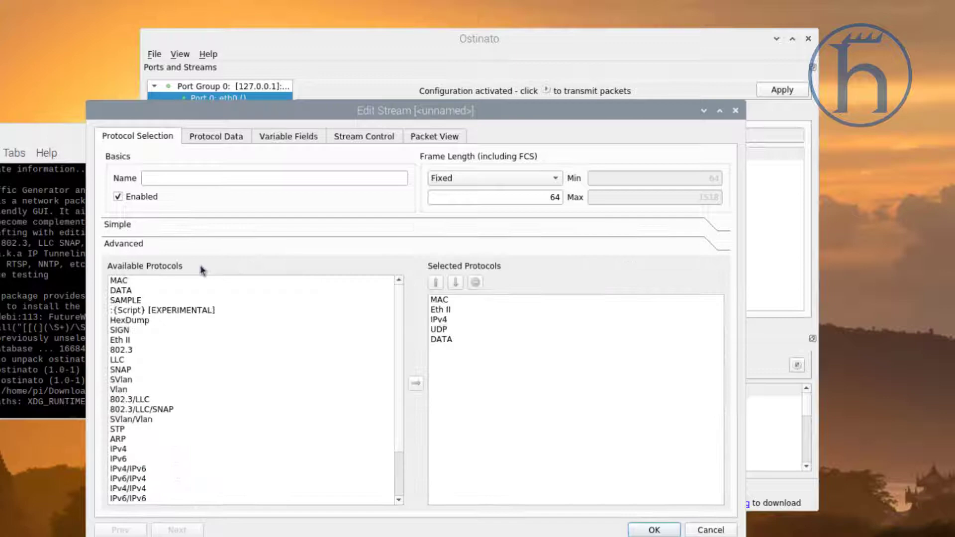
# - Inspect header values: destination MAC 01:00:5E:00:00:09, IPv4 10.10.10.3 to 239.0.0.9, UDP port 222
pyautogui.click(215, 136)
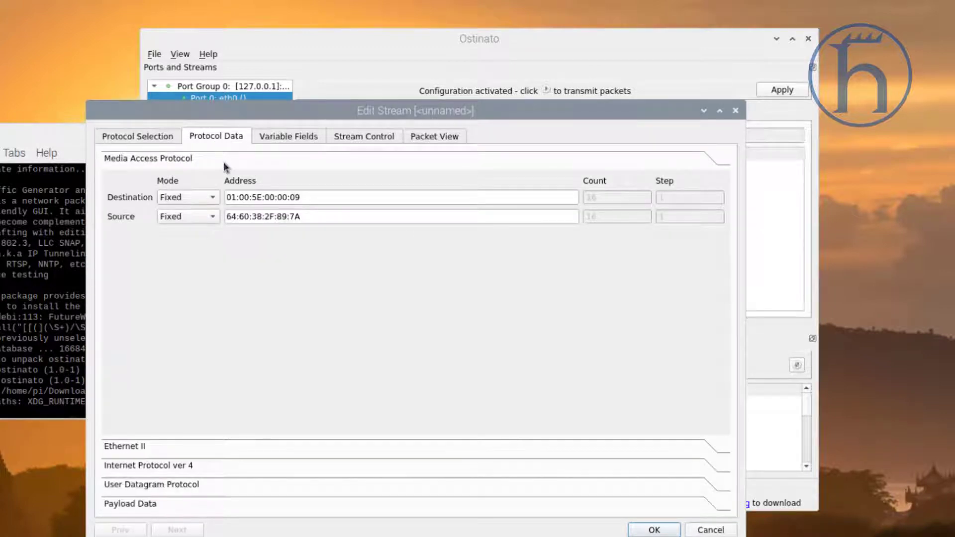
pyautogui.moveTo(295, 180)
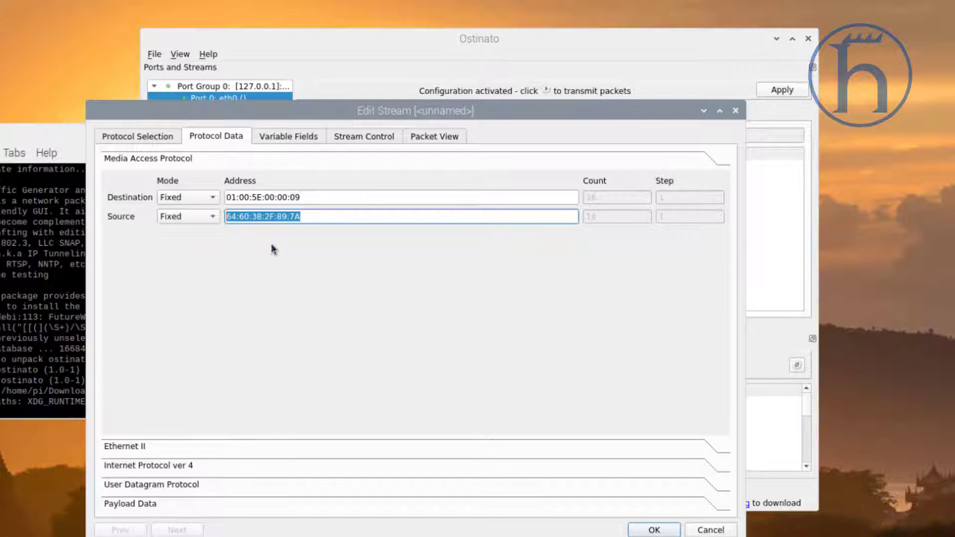
pyautogui.moveTo(341, 264)
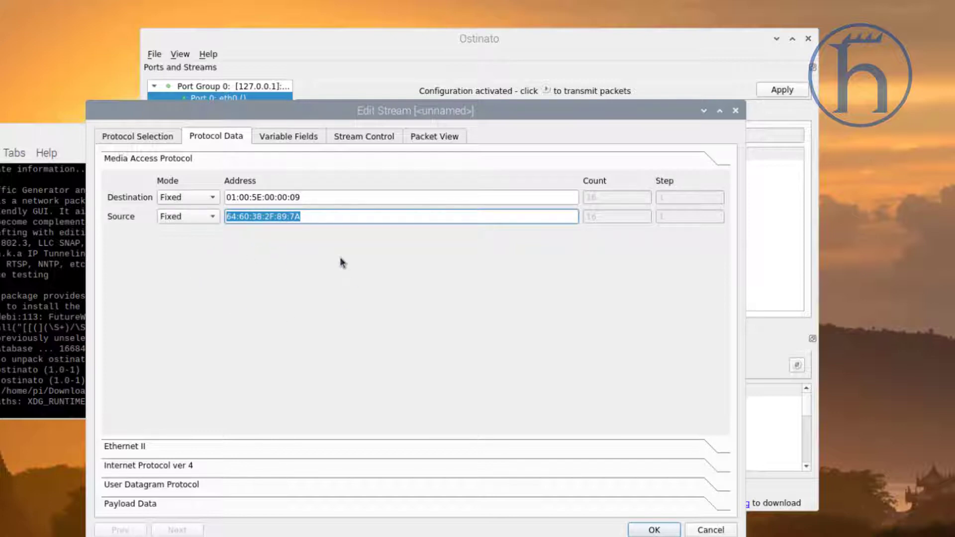
pyautogui.moveTo(241, 261)
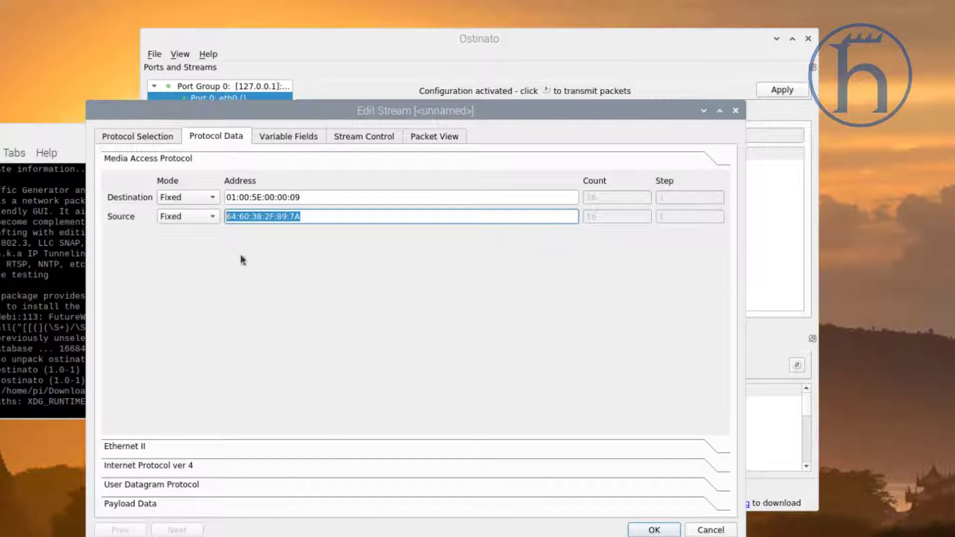
pyautogui.moveTo(137, 451)
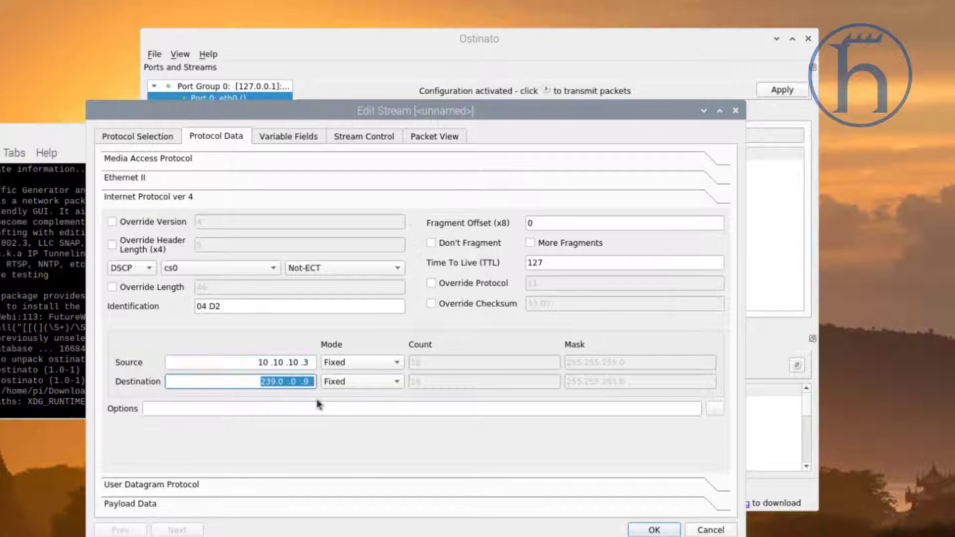
pyautogui.moveTo(429, 449)
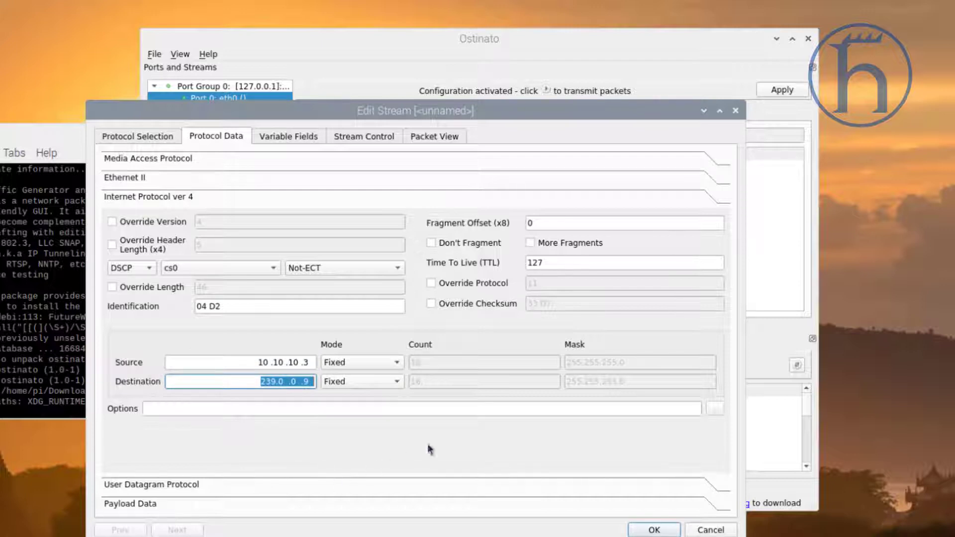
pyautogui.moveTo(416, 406)
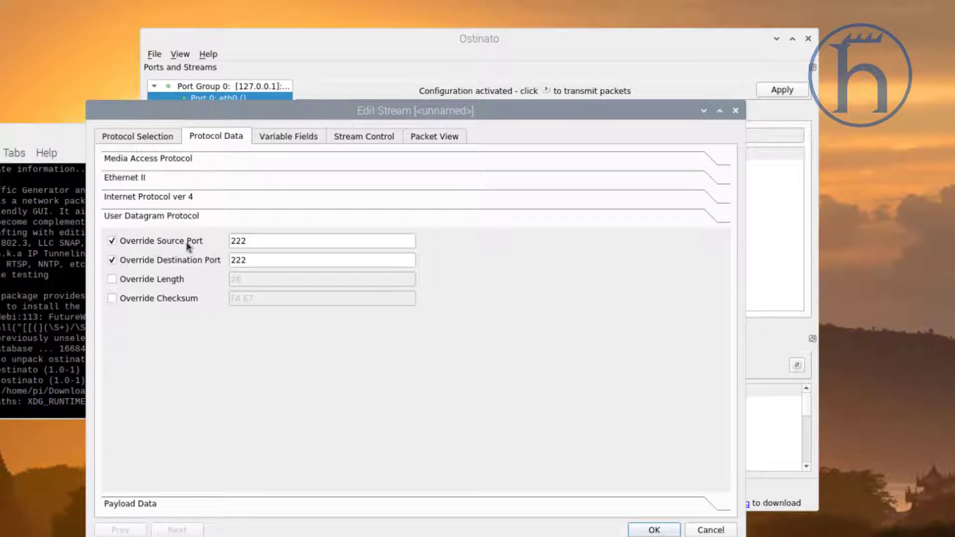
pyautogui.moveTo(247, 255)
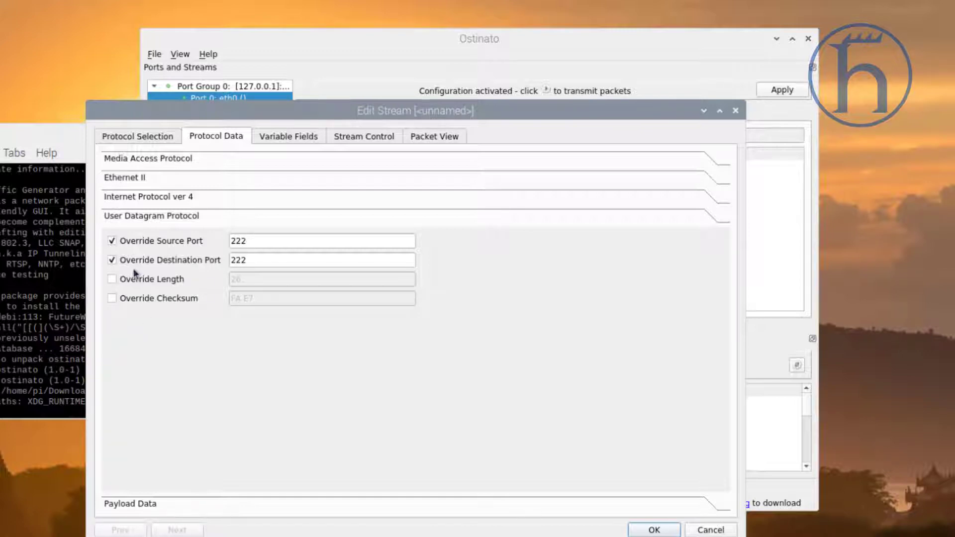
pyautogui.moveTo(161, 297)
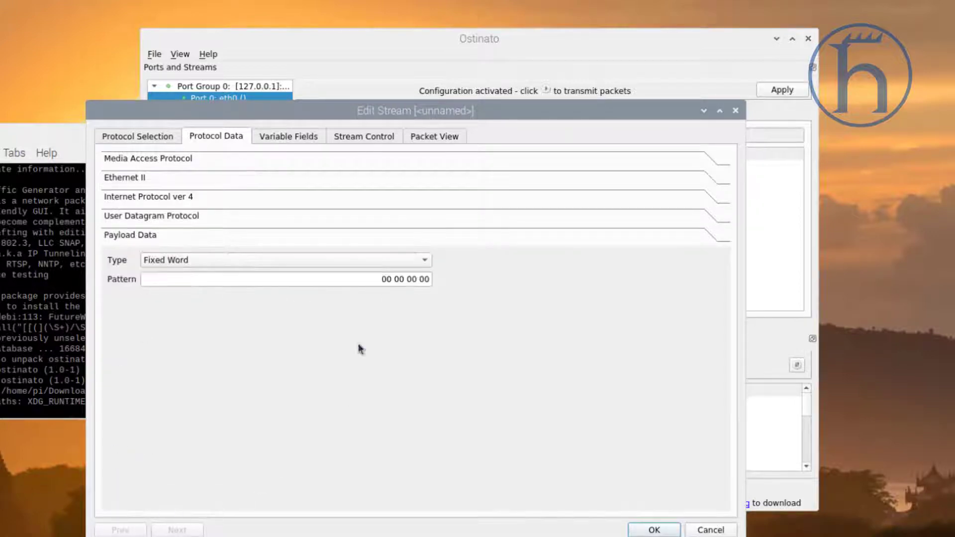
pyautogui.moveTo(252, 150)
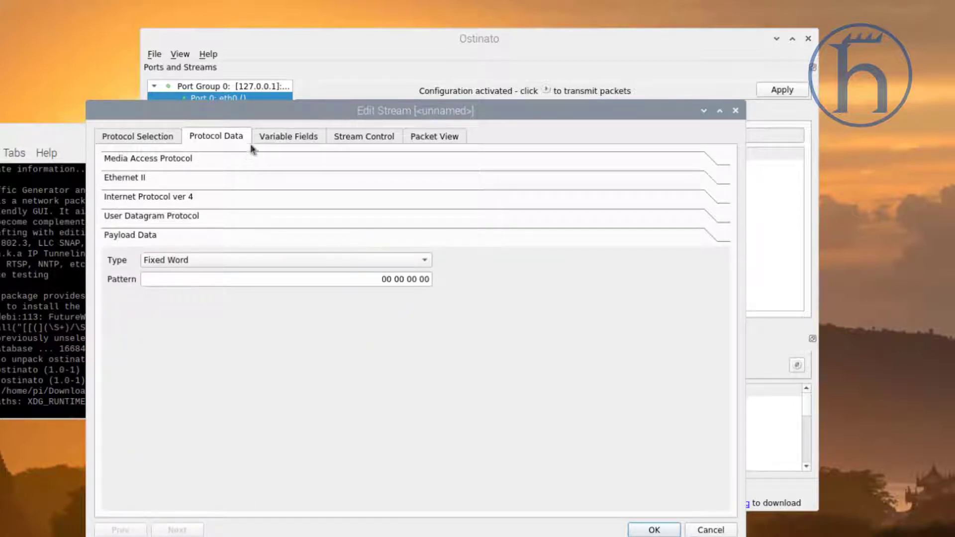
# - Set the stream to send 100 packets at 50 packets per second, then go to the first stream
pyautogui.click(288, 136)
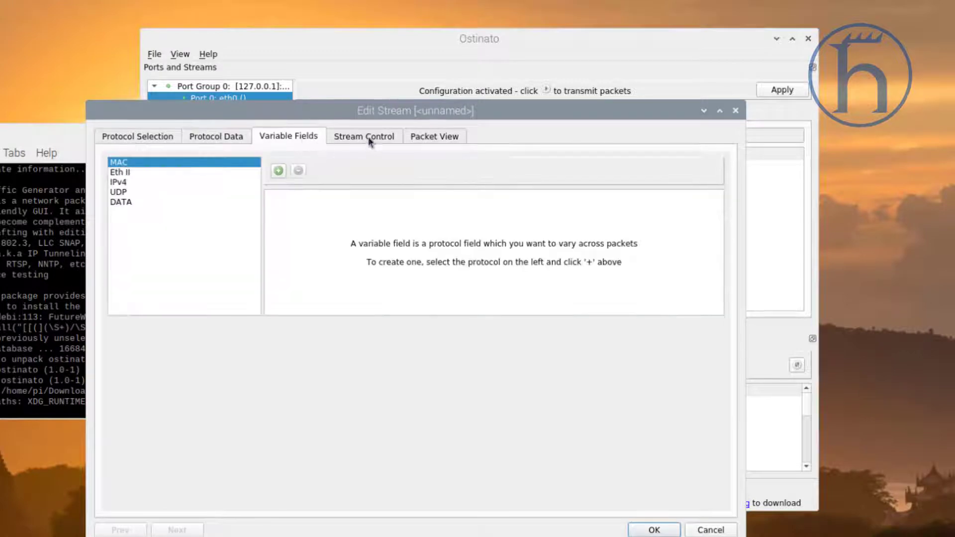
pyautogui.click(363, 136)
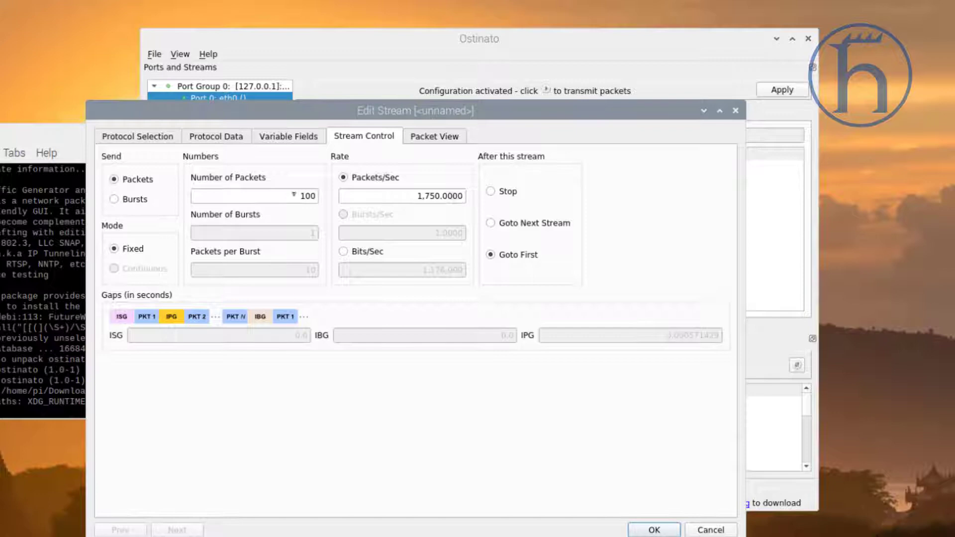
pyautogui.tripleClick(401, 196)
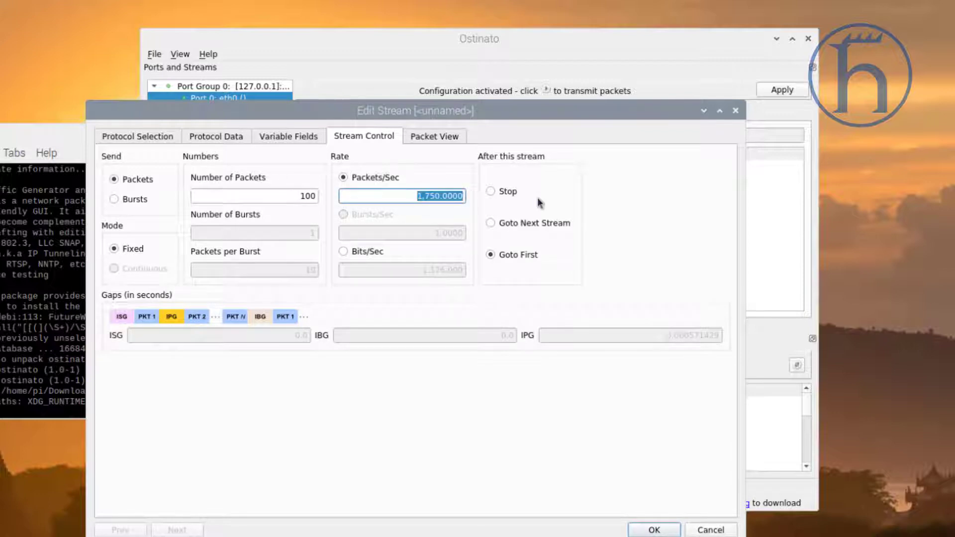
pyautogui.write('500')
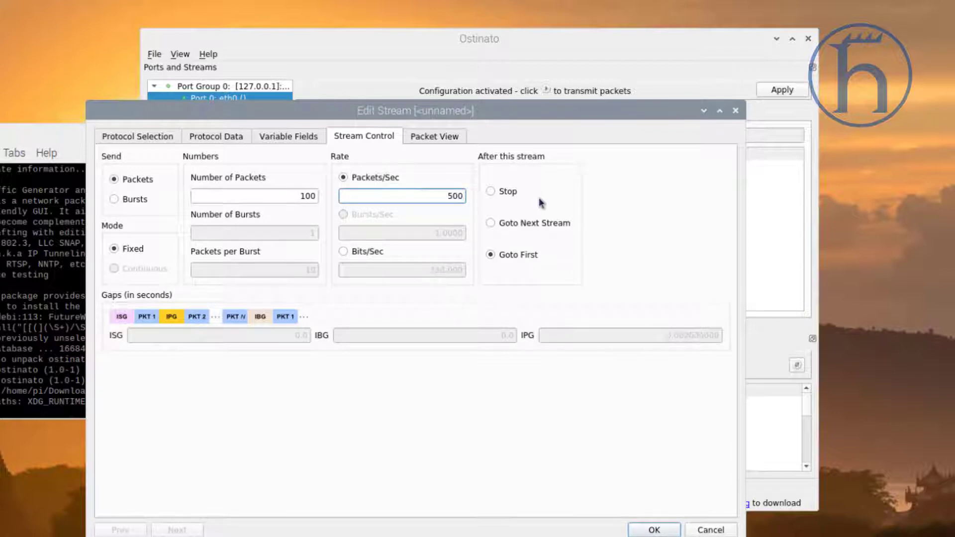
pyautogui.tripleClick(402, 196)
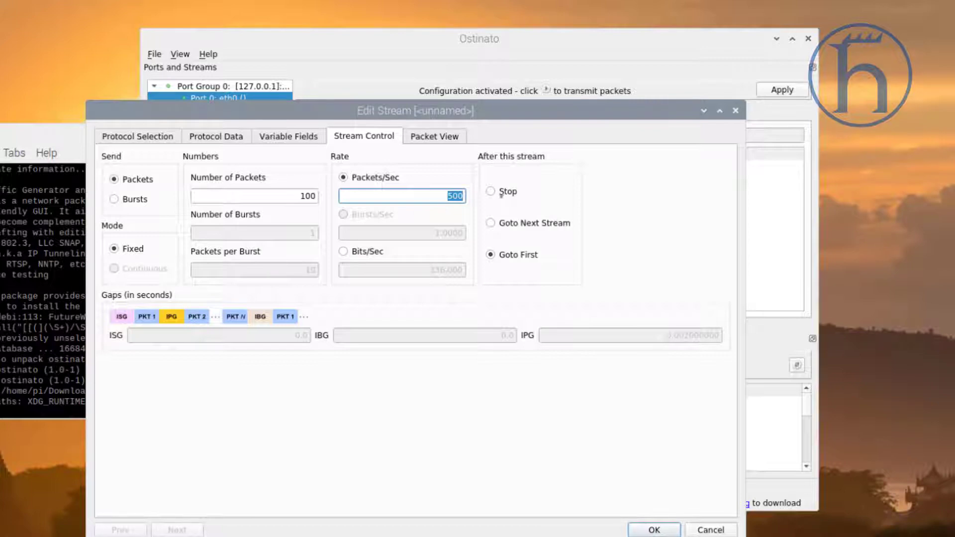
pyautogui.press('BackSpace')
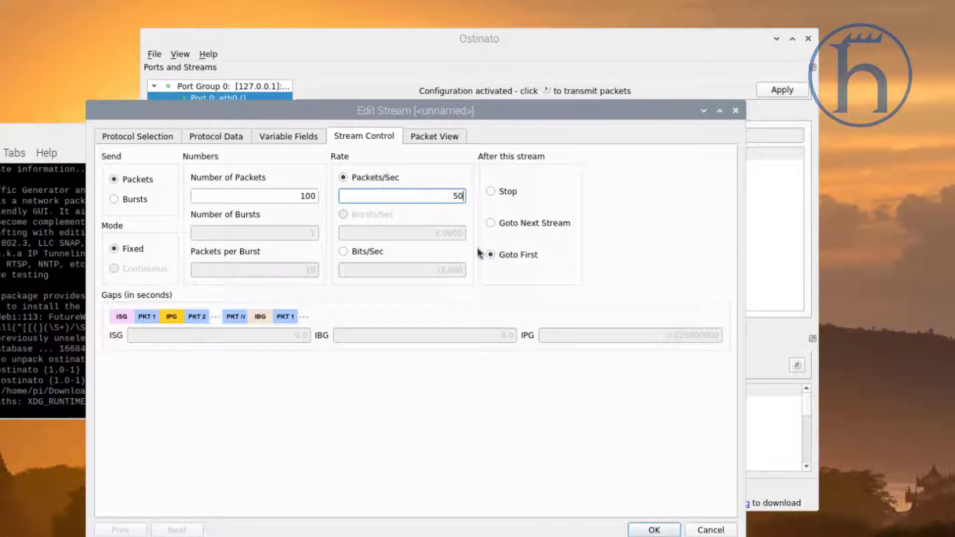
pyautogui.click(491, 255)
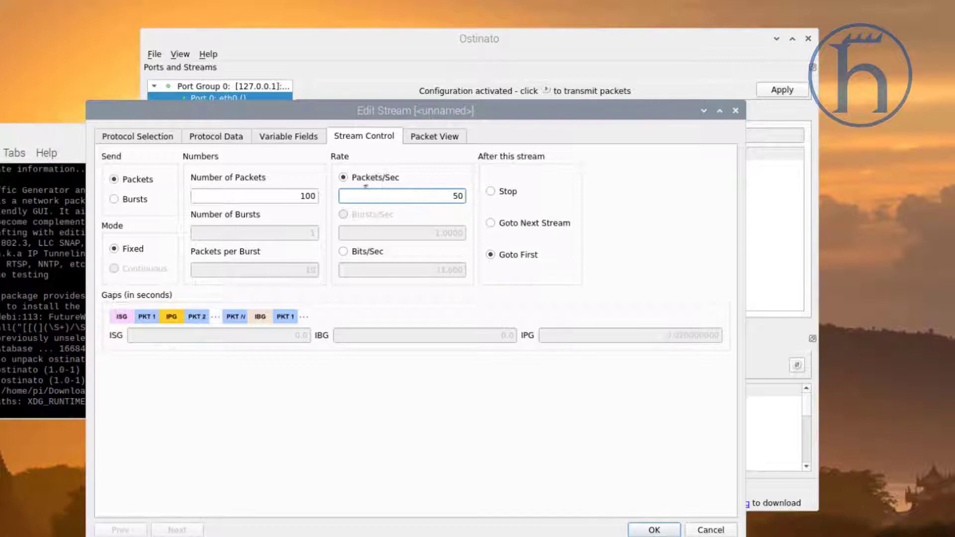
pyautogui.moveTo(555, 289)
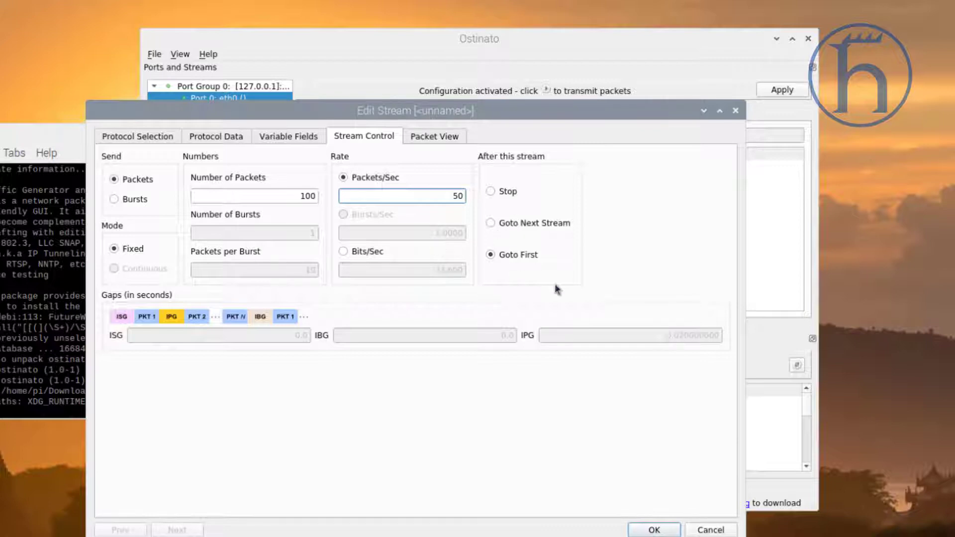
pyautogui.moveTo(559, 174)
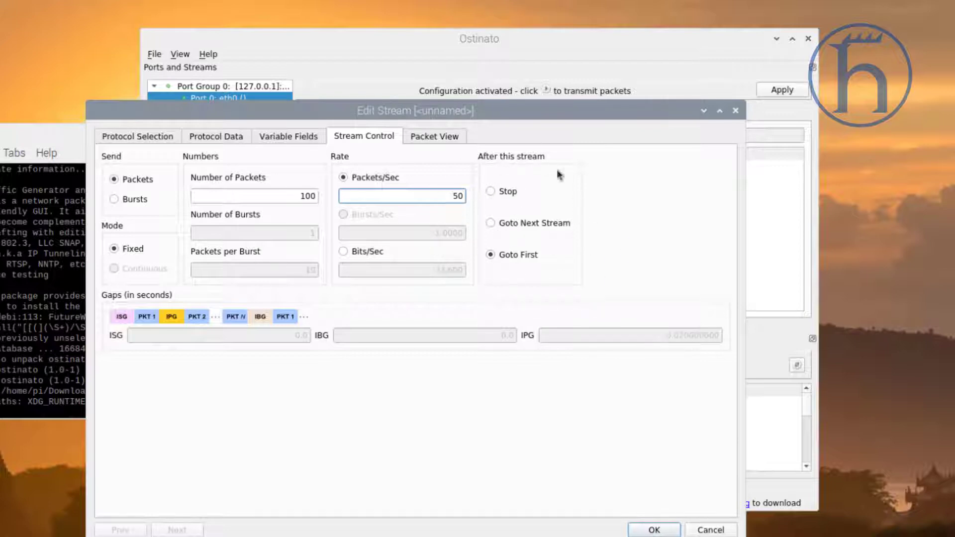
pyautogui.moveTo(487, 210)
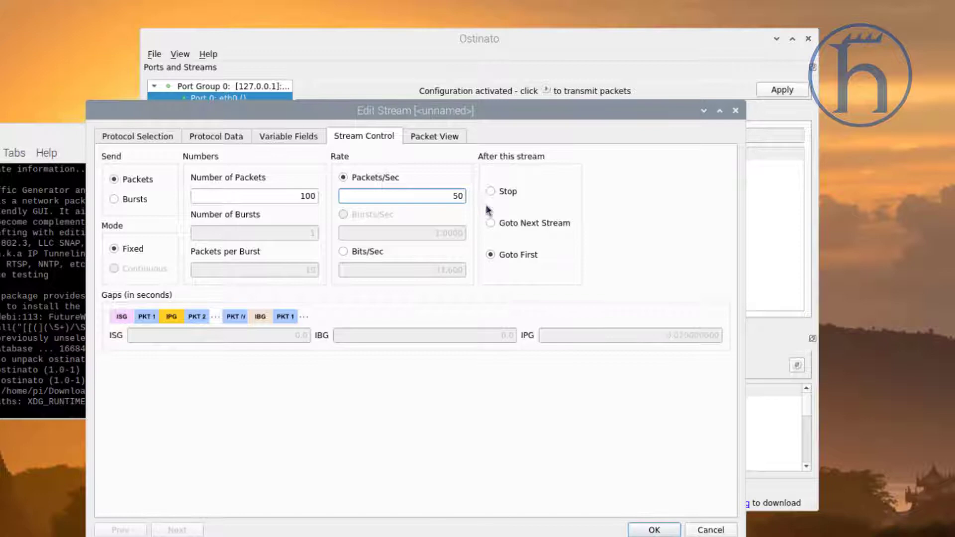
pyautogui.moveTo(621, 287)
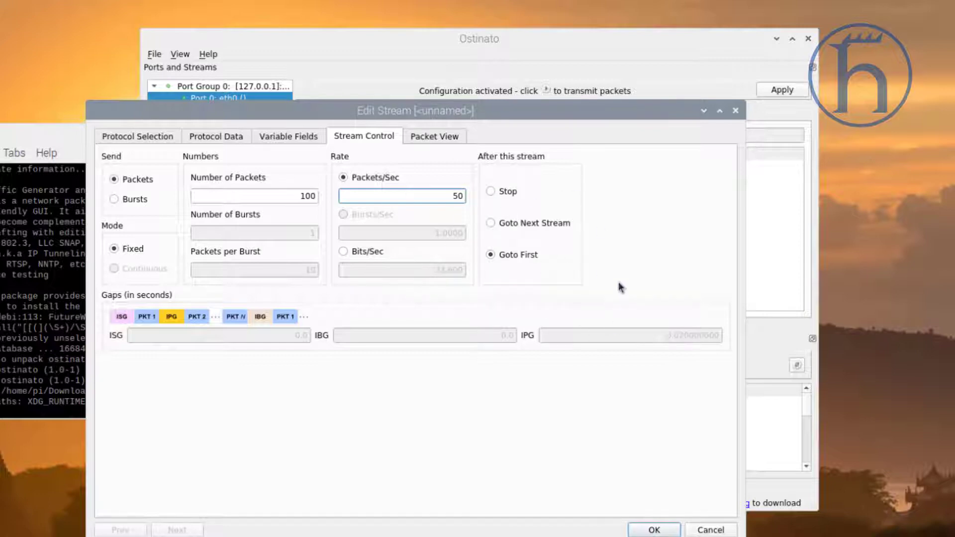
pyautogui.moveTo(448, 143)
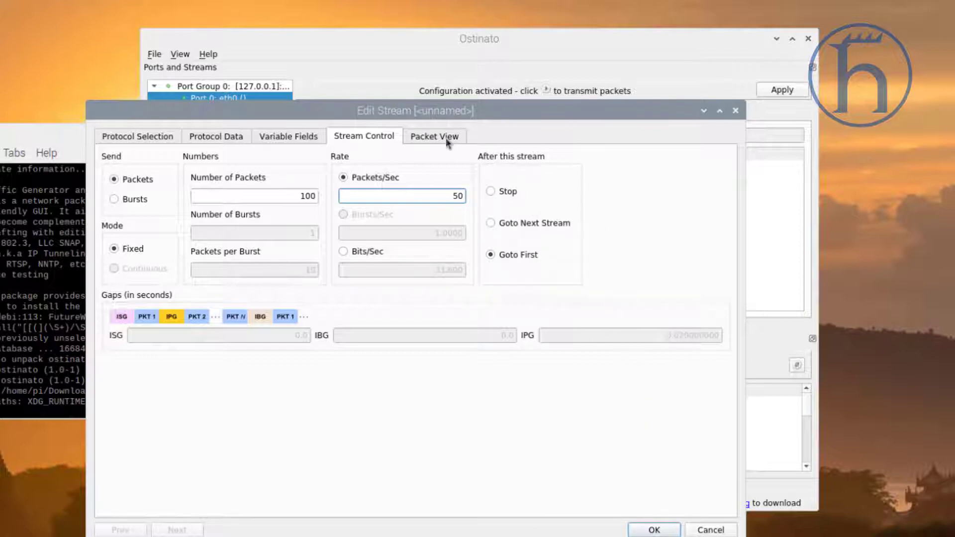
# - Preview the Ethernet and UDP headers of the 239.0.0.9 port 222 packet, then save the stream
pyautogui.click(434, 136)
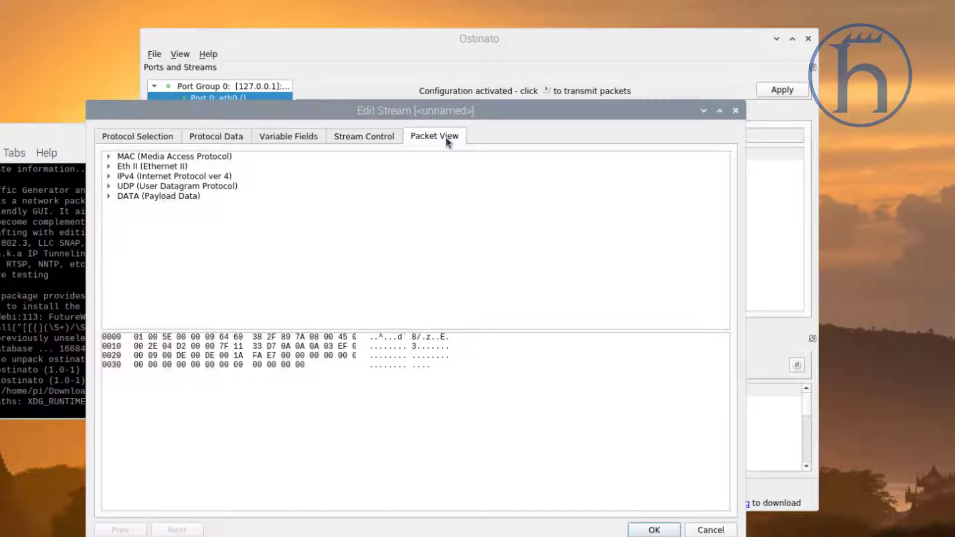
pyautogui.moveTo(168, 348)
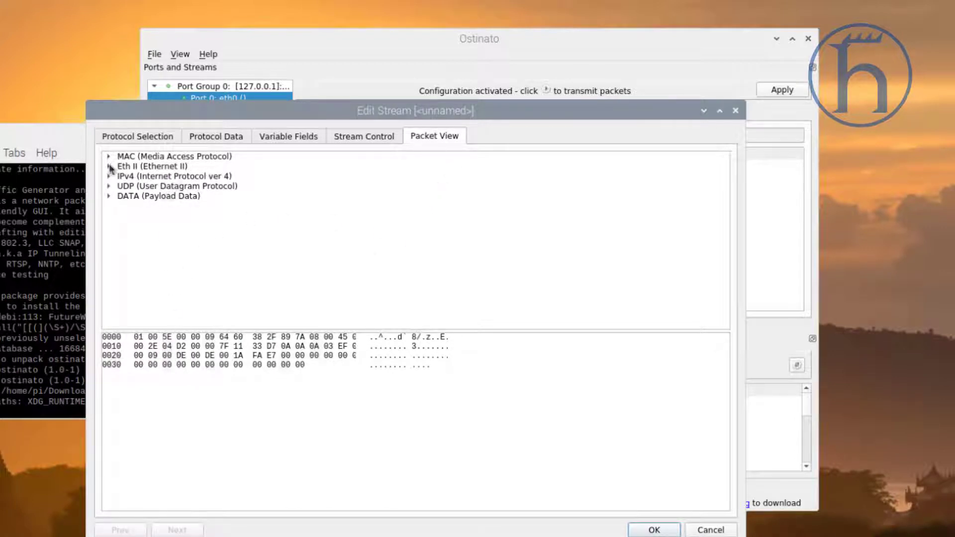
pyautogui.click(109, 166)
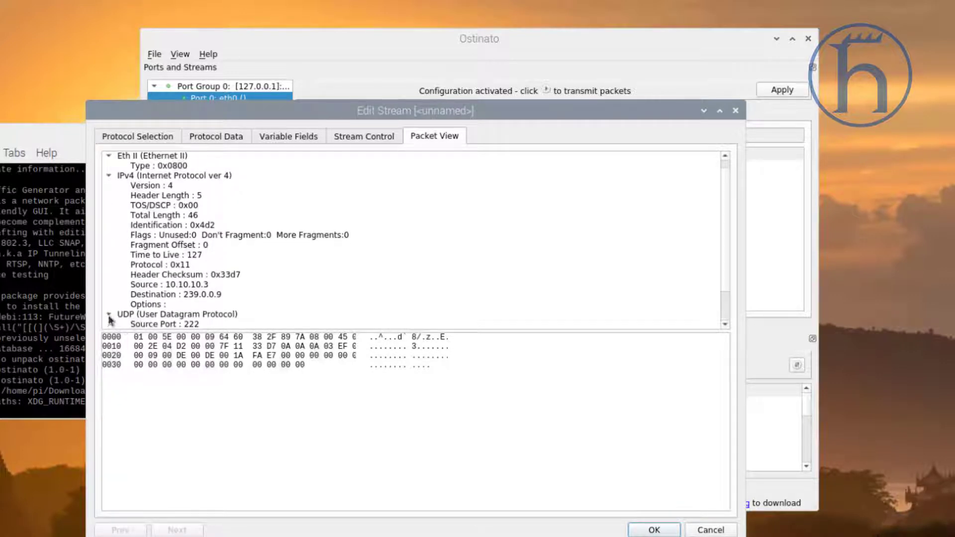
pyautogui.click(109, 314)
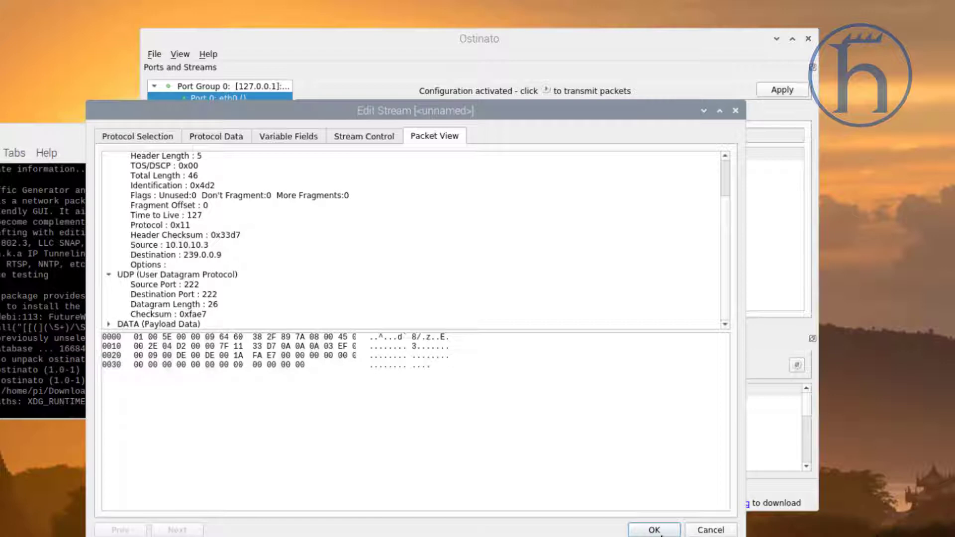
pyautogui.click(653, 529)
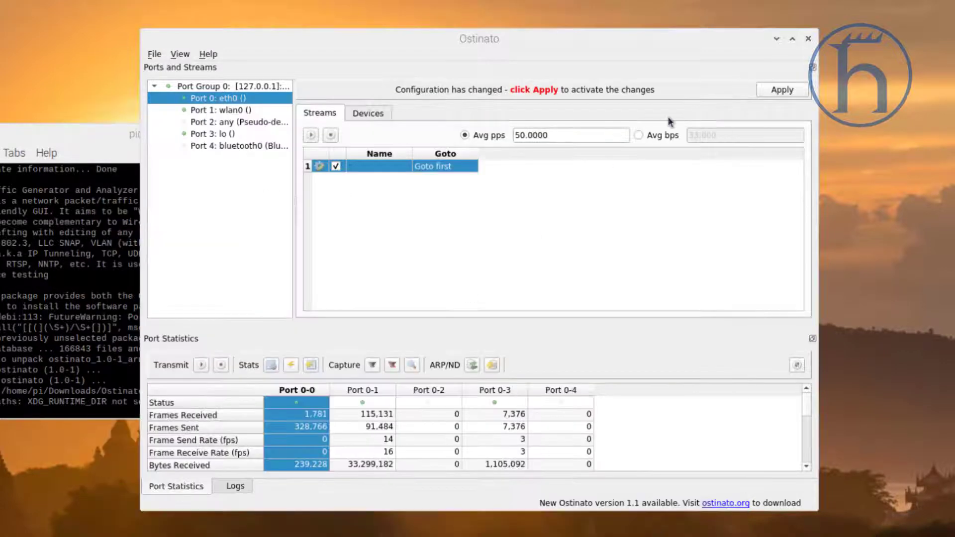
# - Apply Ostinato's changes and start a Wireshark capture on the Dell LAN interface beside it
pyautogui.click(783, 89)
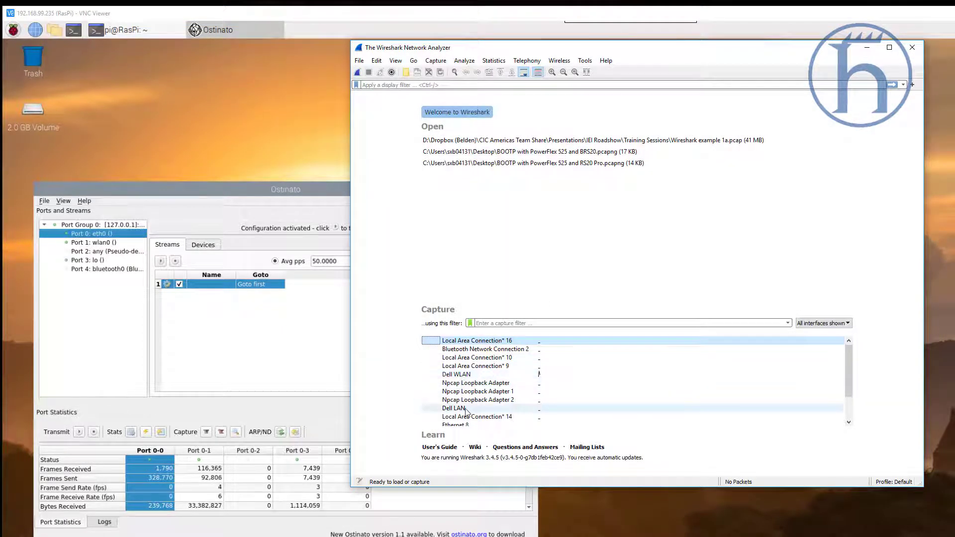
pyautogui.doubleClick(456, 408)
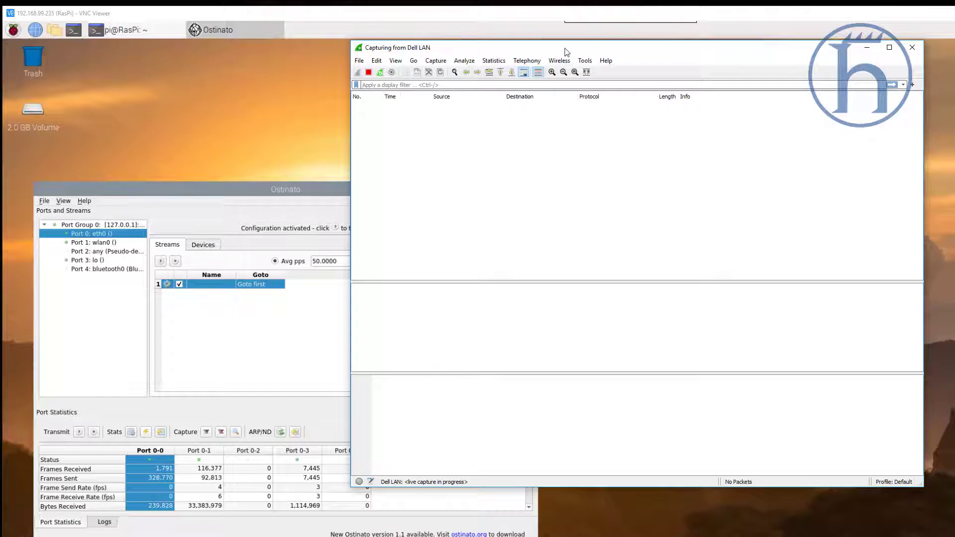
pyautogui.moveTo(565, 51); pyautogui.dragTo(589, 27)
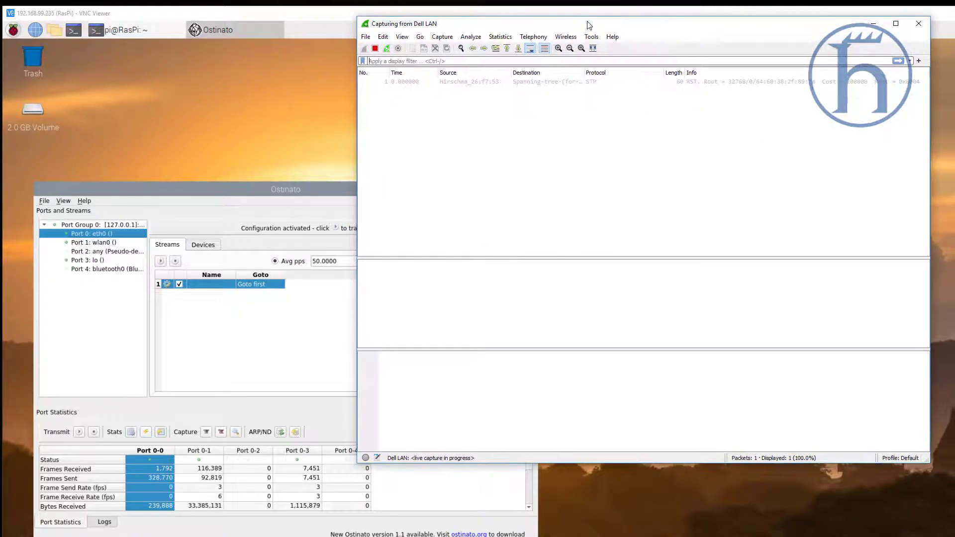
pyautogui.click(469, 81)
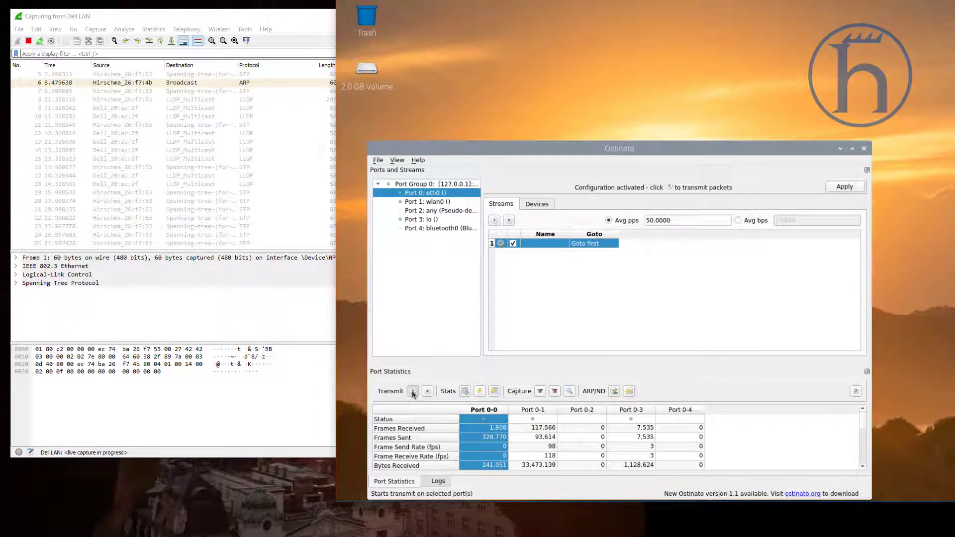
# - Start transmitting on port eth0 so UDP packets from 10.10.10.3 to 239.0.0.9 appear
pyautogui.click(413, 391)
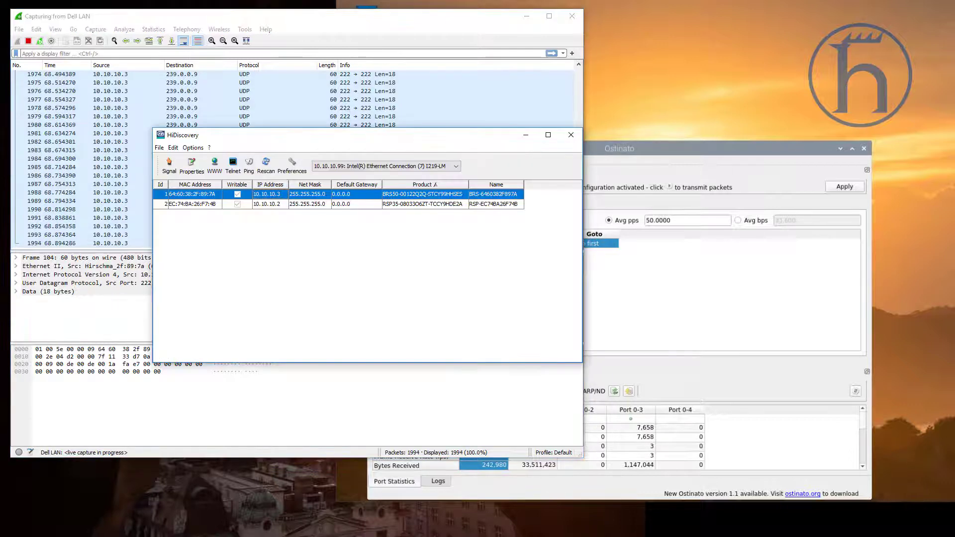
# - Select the RSP35 switch at 10.10.10.2 in the HiDiscovery device list
pyautogui.click(268, 204)
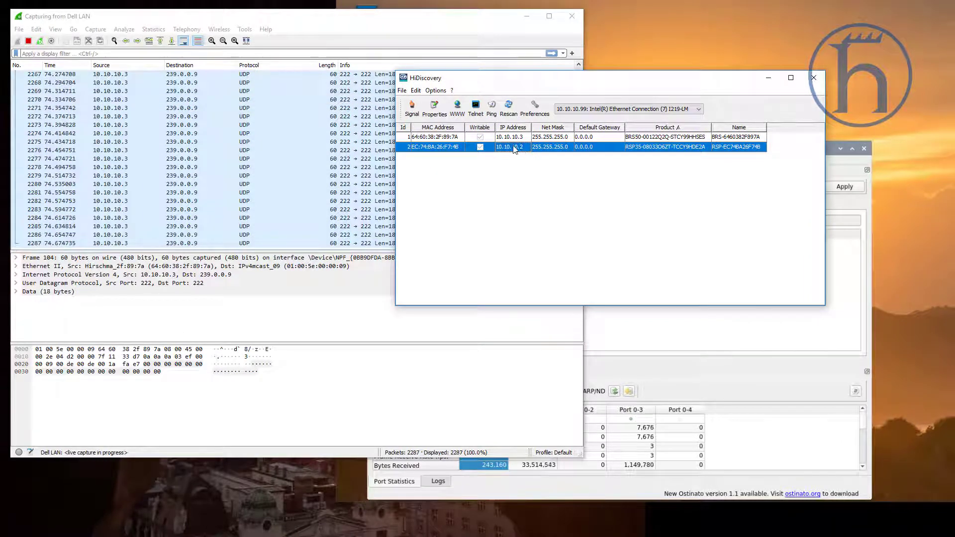
pyautogui.click(512, 137)
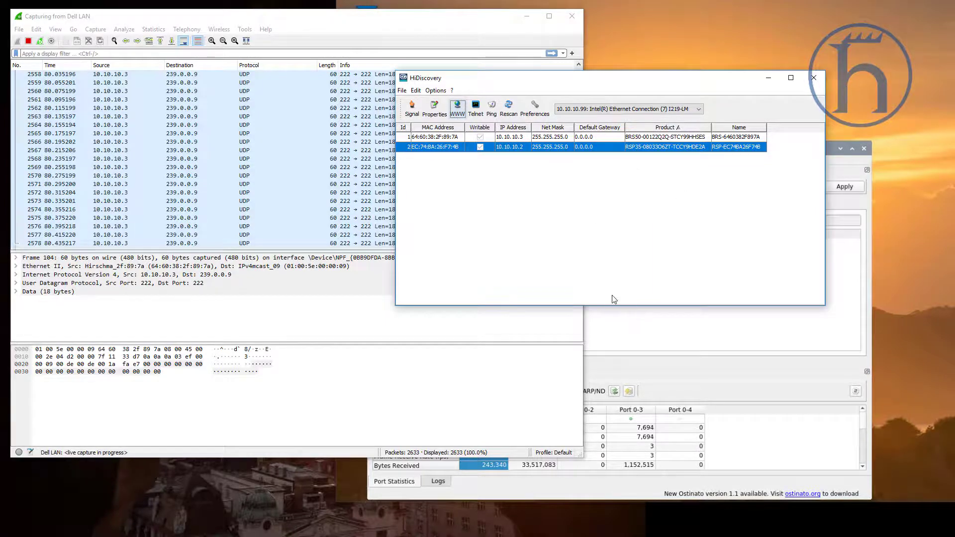
# - Open 10.10.10.2's web interface, log in as admin, set a new password, and log in again
pyautogui.click(457, 108)
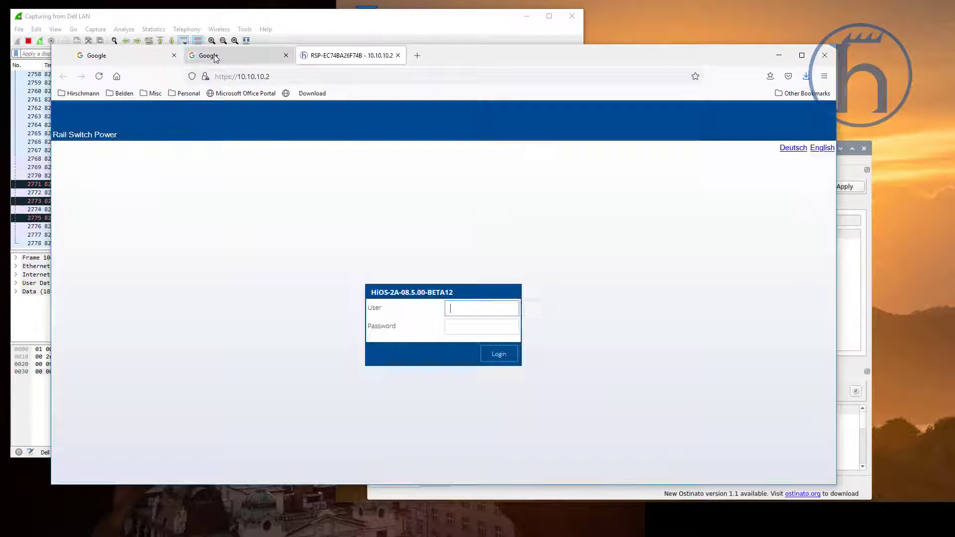
pyautogui.click(174, 55)
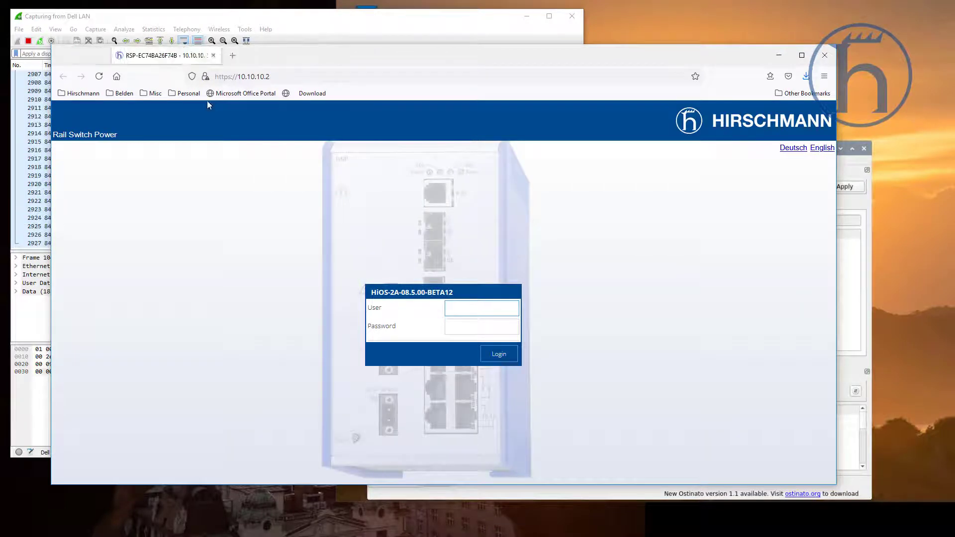
pyautogui.write('admin')
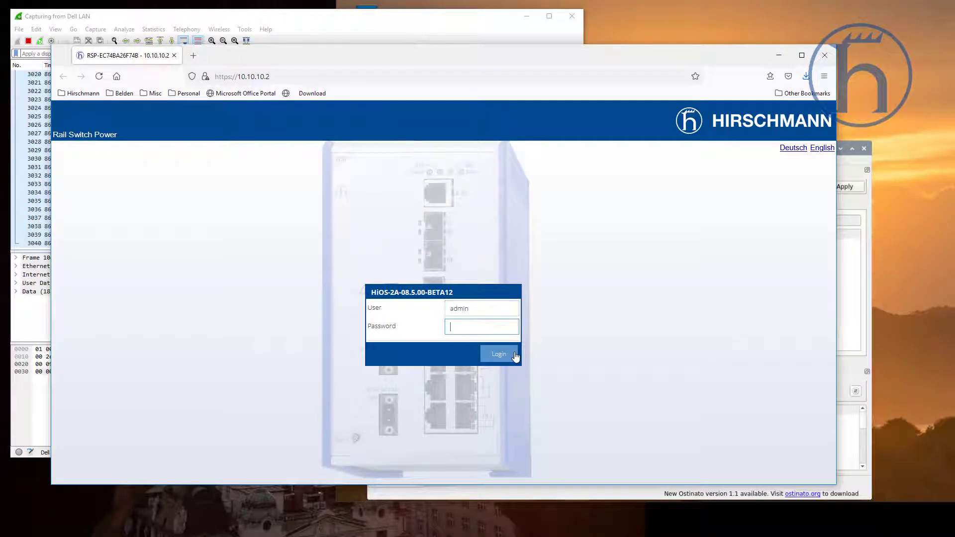
pyautogui.click(499, 353)
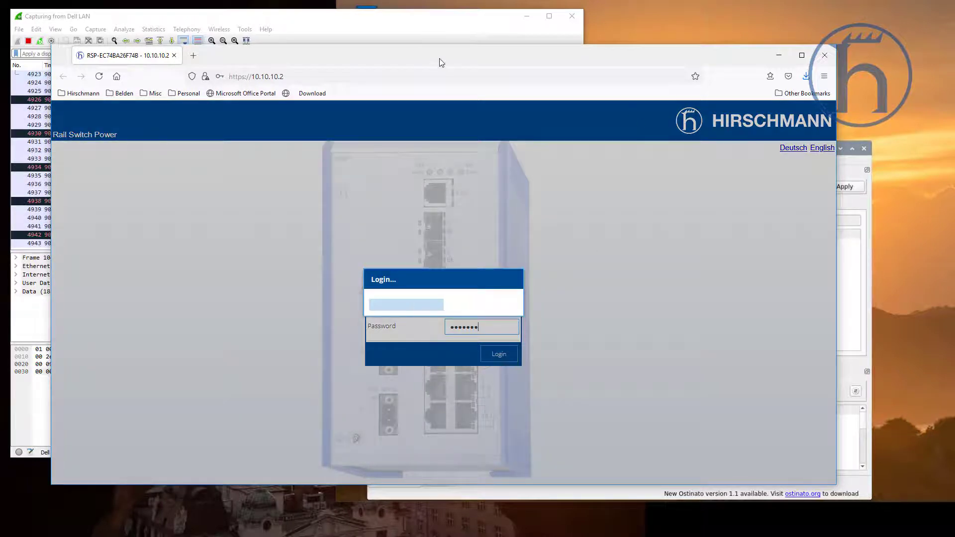
pyautogui.click(499, 354)
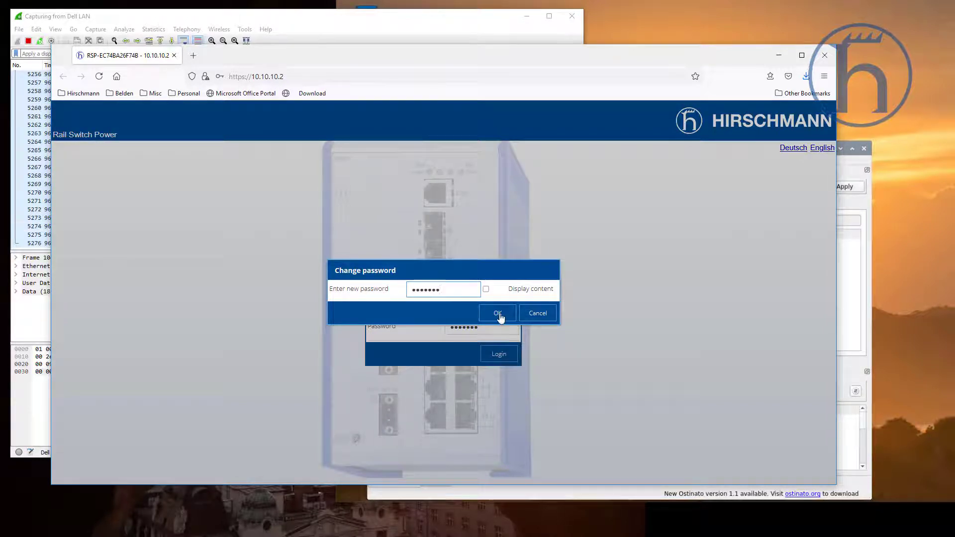
pyautogui.click(497, 312)
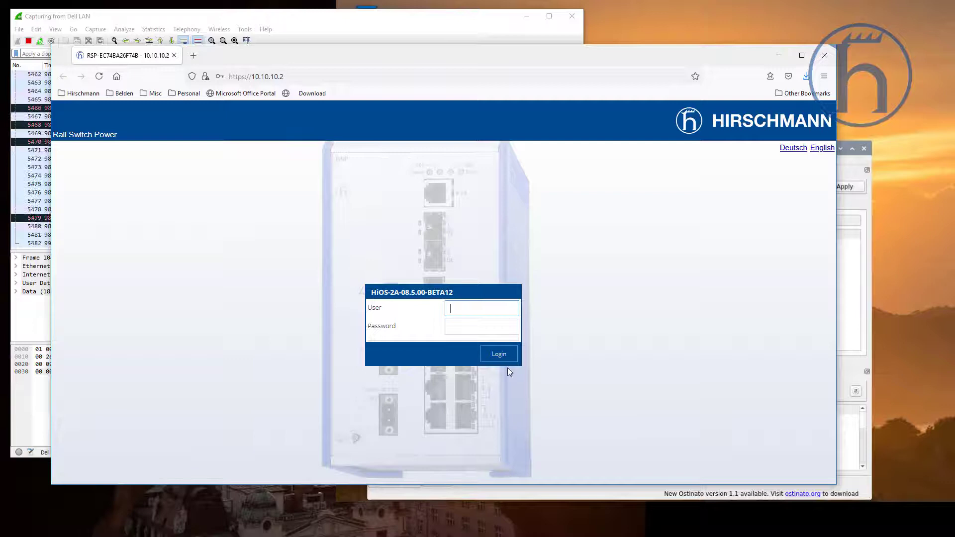
pyautogui.write('admin')
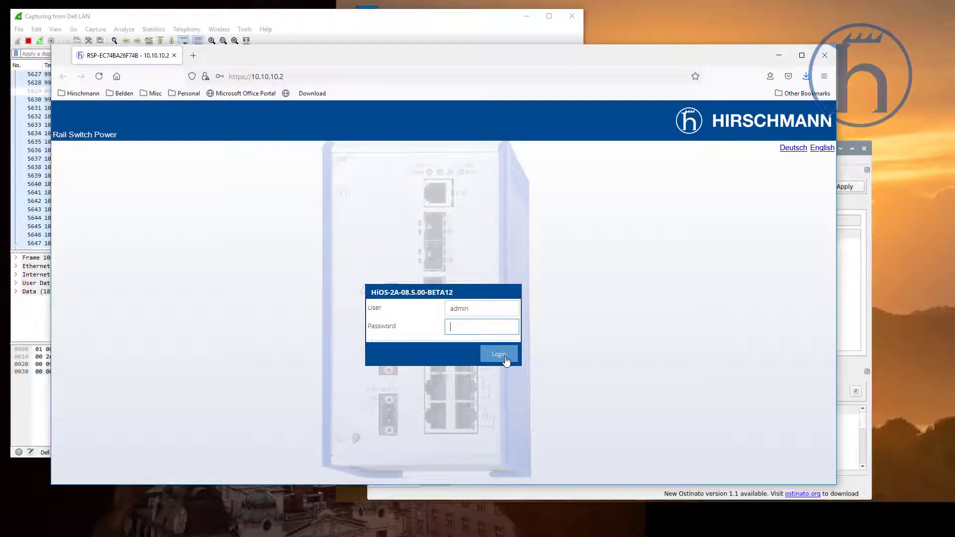
pyautogui.click(499, 354)
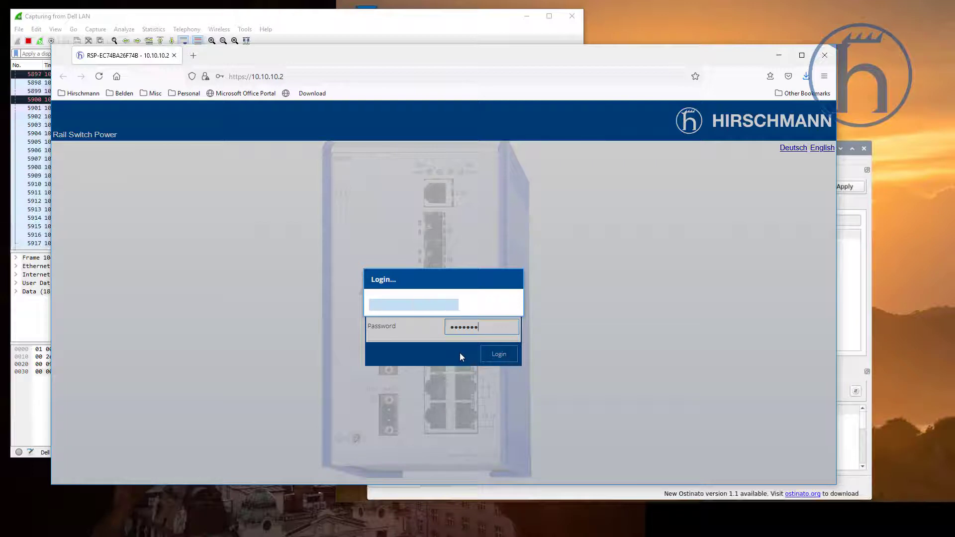
pyautogui.click(498, 354)
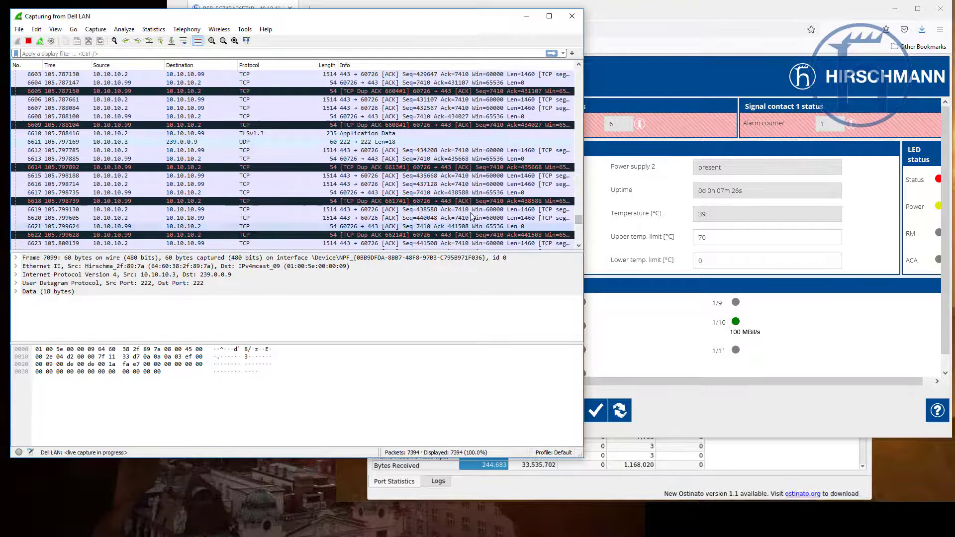
# - Bring the RSP switch's HiOS System page in front of Wireshark, filling the browser
pyautogui.click(241, 9)
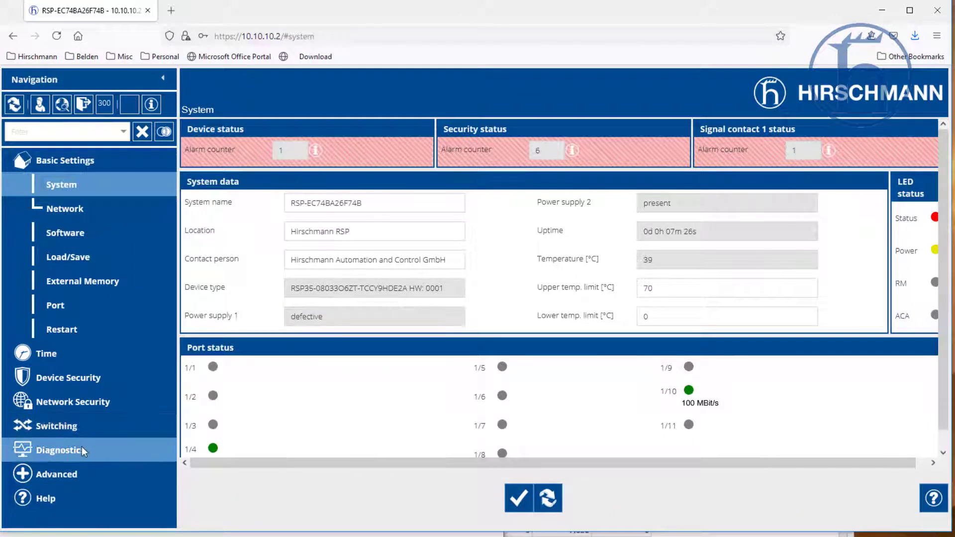
pyautogui.moveTo(80, 414)
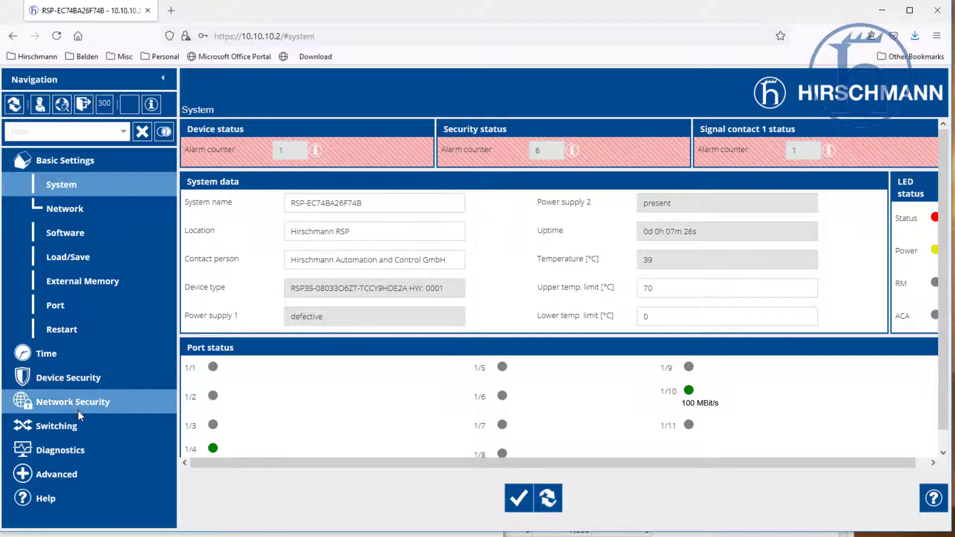
# - Set Switching > IGMP Snooping > Global operation to On, write it, and reload the settings
pyautogui.click(56, 425)
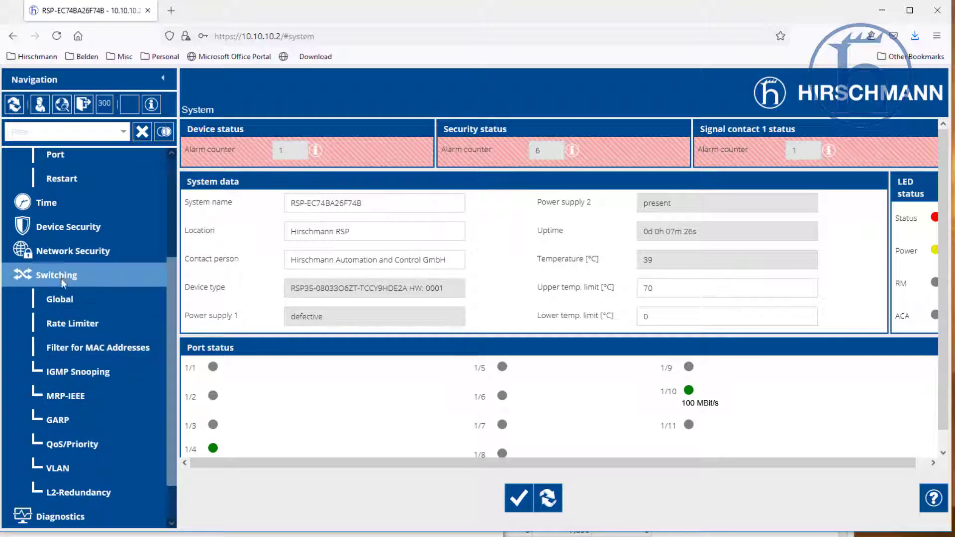
pyautogui.click(78, 372)
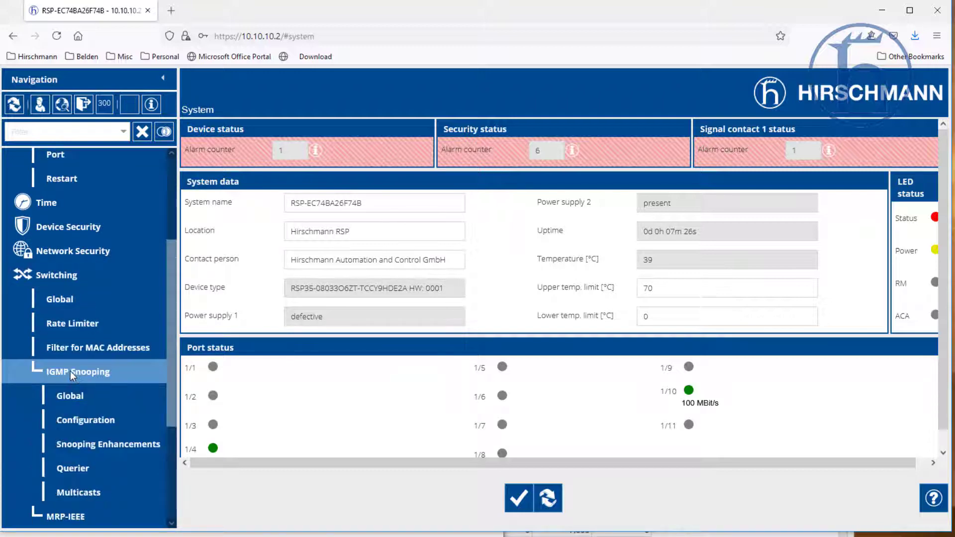
pyautogui.moveTo(82, 391)
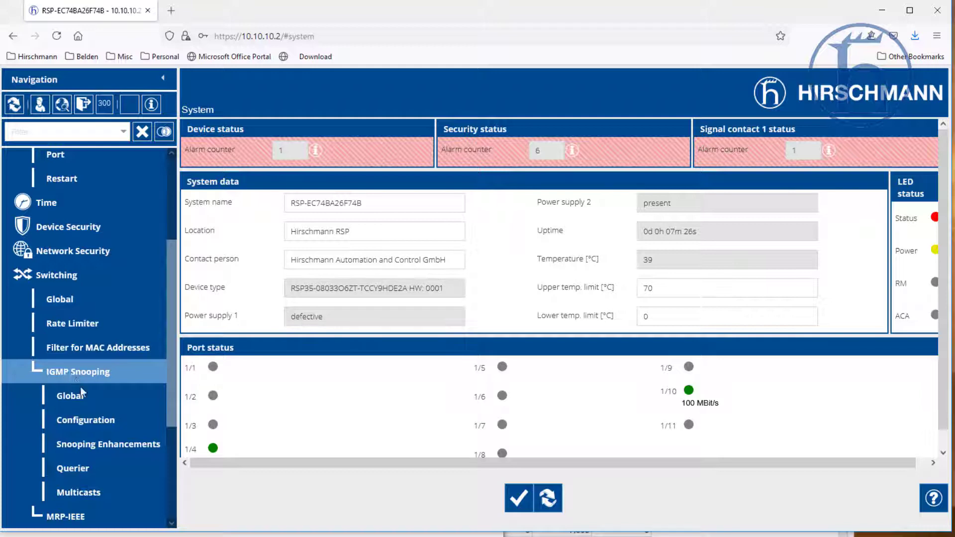
pyautogui.click(71, 395)
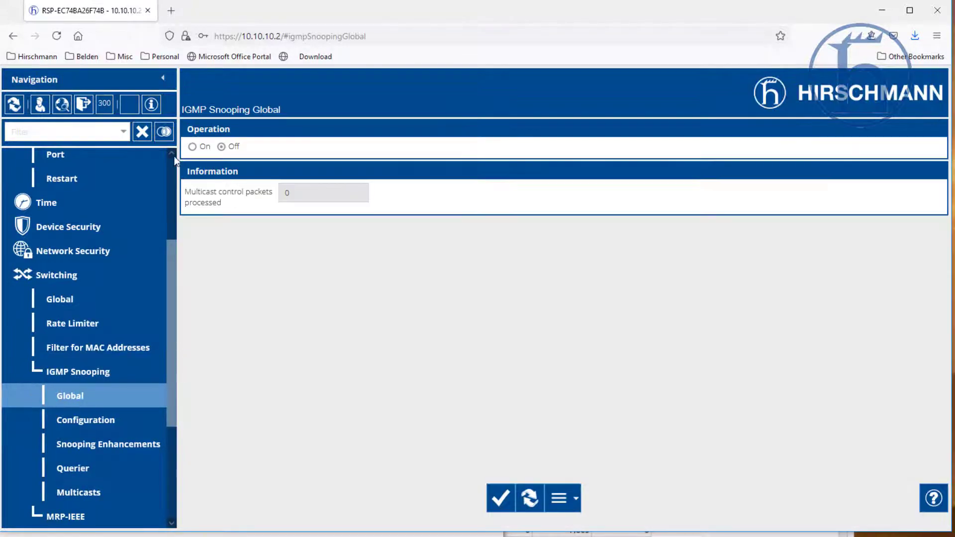
pyautogui.click(193, 146)
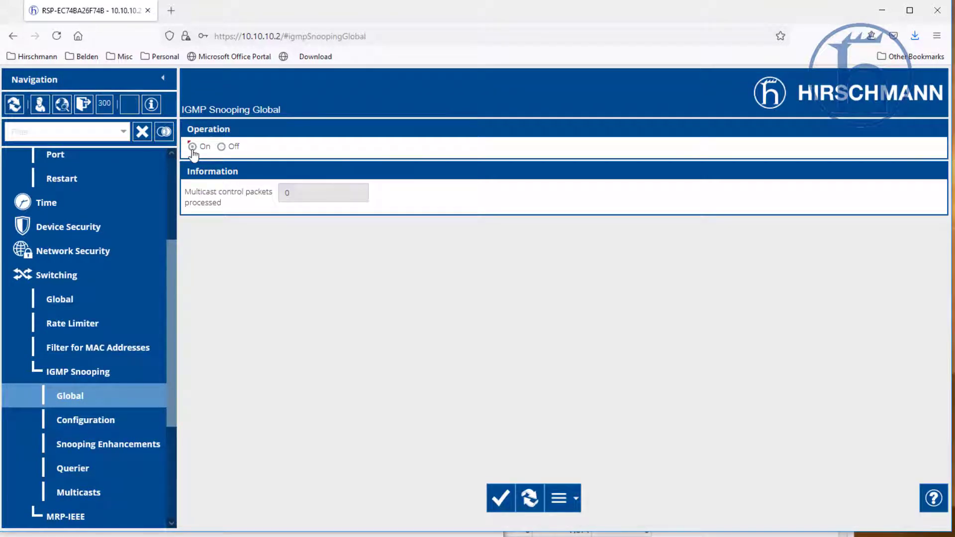
pyautogui.click(500, 498)
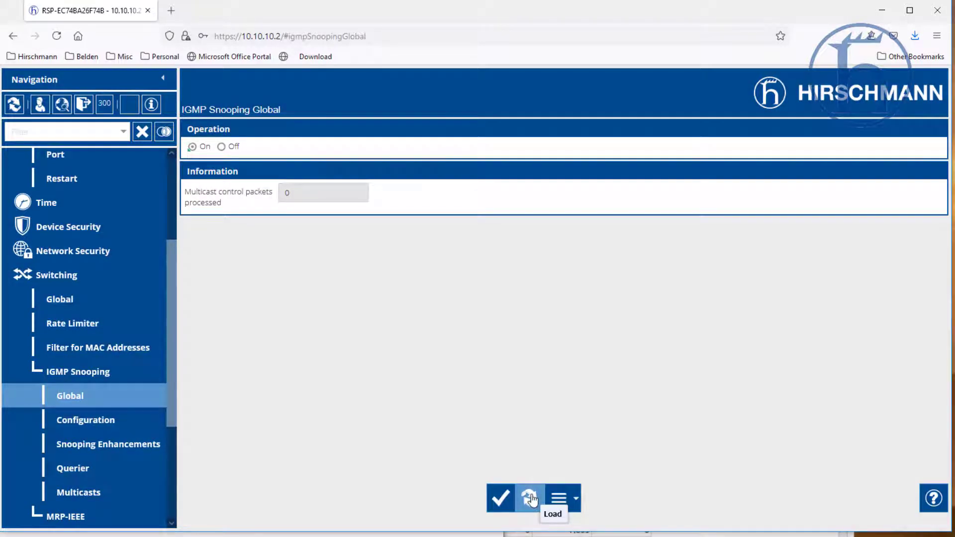
pyautogui.click(85, 420)
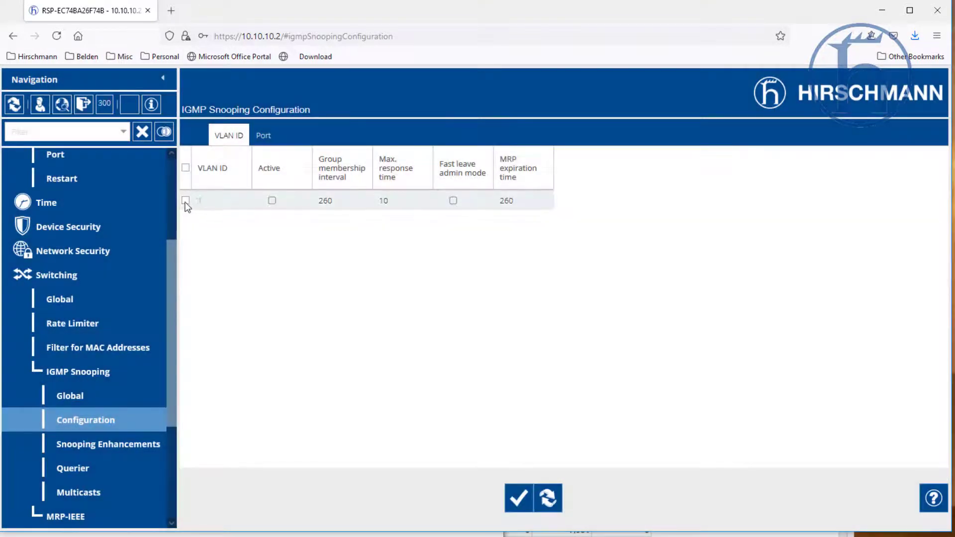
# - Activate IGMP snooping for VLAN 1, write it to the switch, and open Snooping Enhancements
pyautogui.click(185, 201)
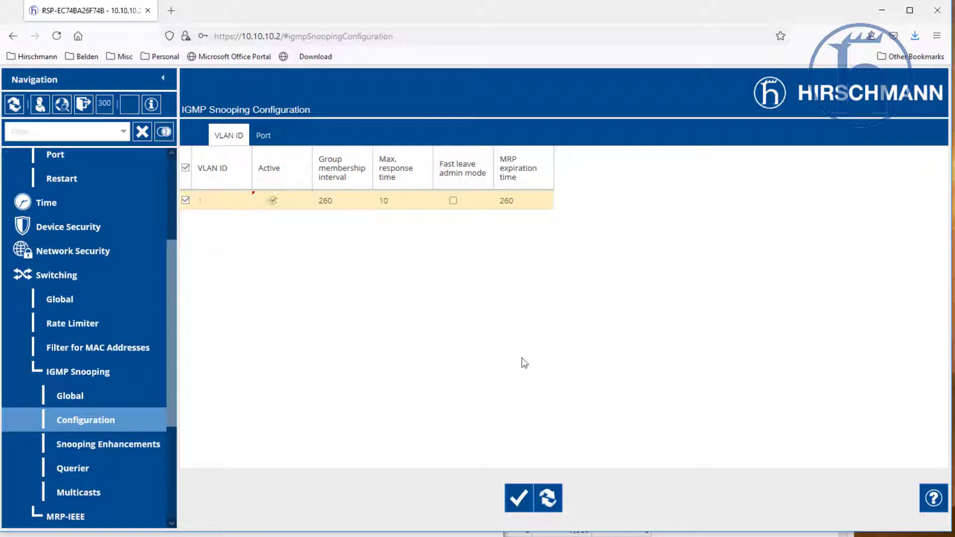
pyautogui.click(519, 497)
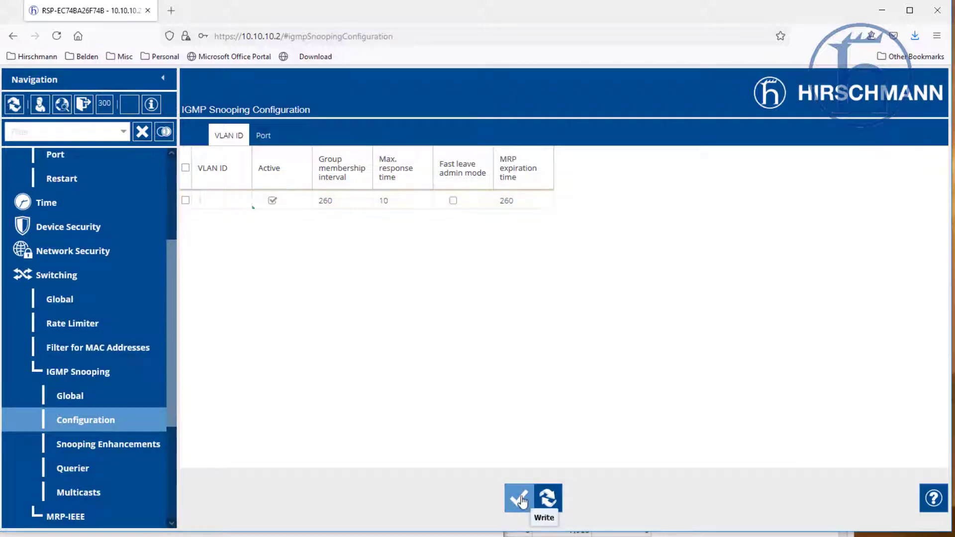
pyautogui.click(108, 443)
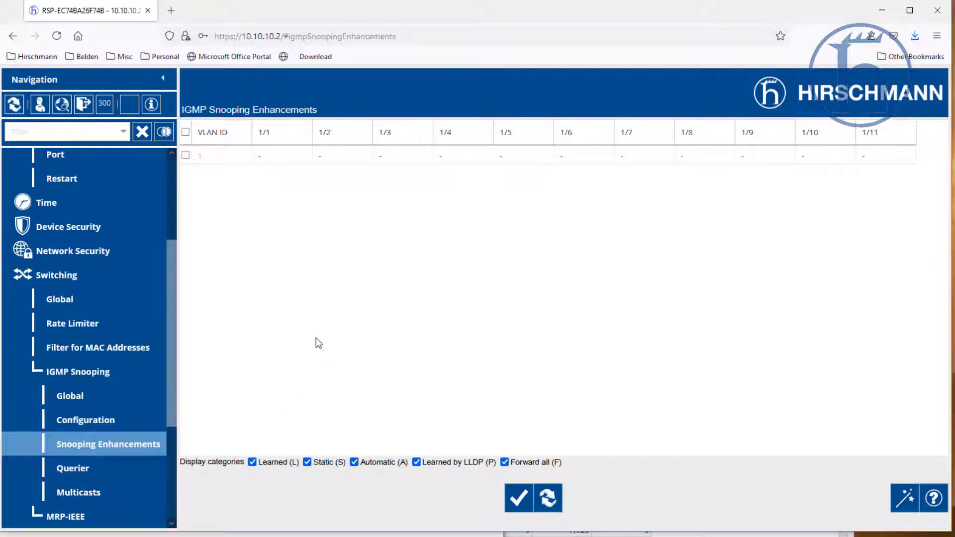
pyautogui.moveTo(714, 394)
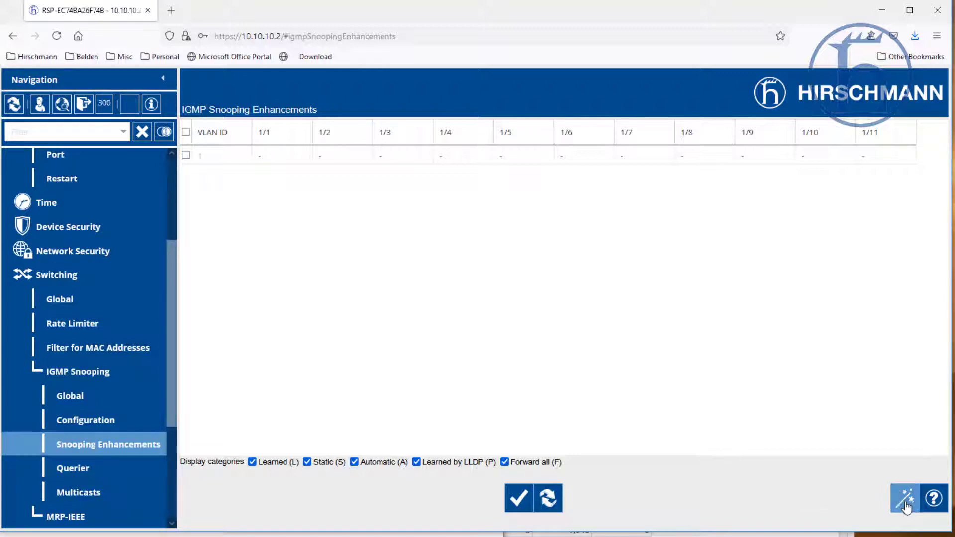
# - Run the Snooping Enhancements wizard to set Learn by LLDP on VLAN 1's ports 1/1–1/11
pyautogui.click(904, 499)
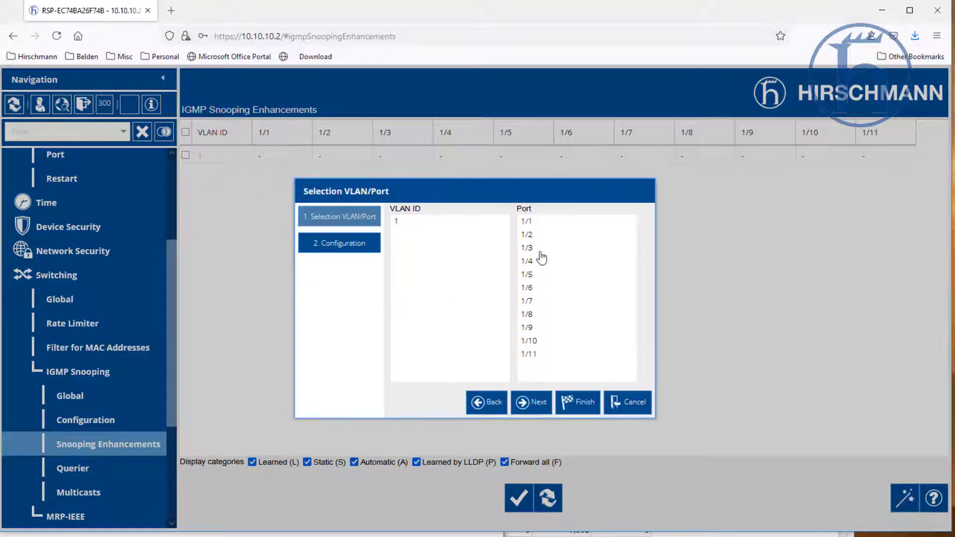
pyautogui.click(548, 234)
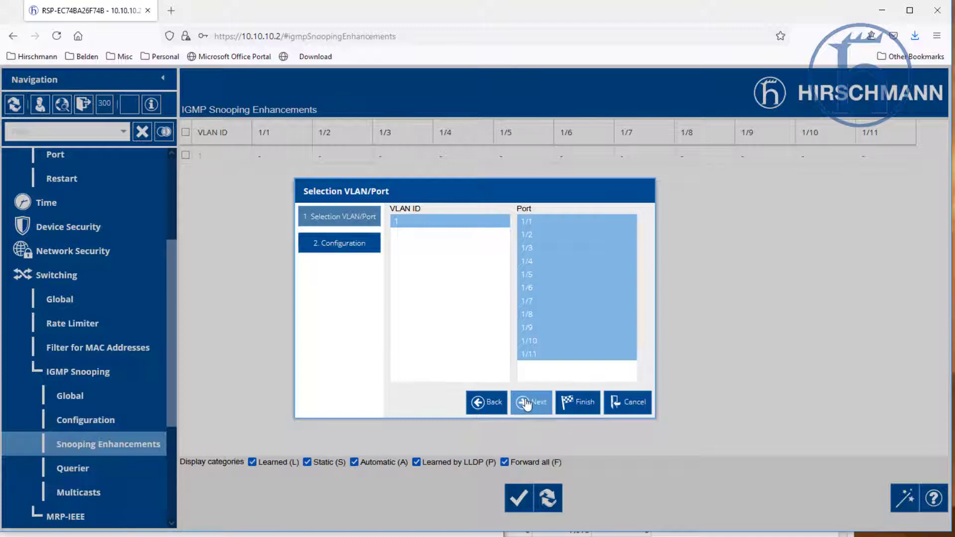
pyautogui.click(531, 402)
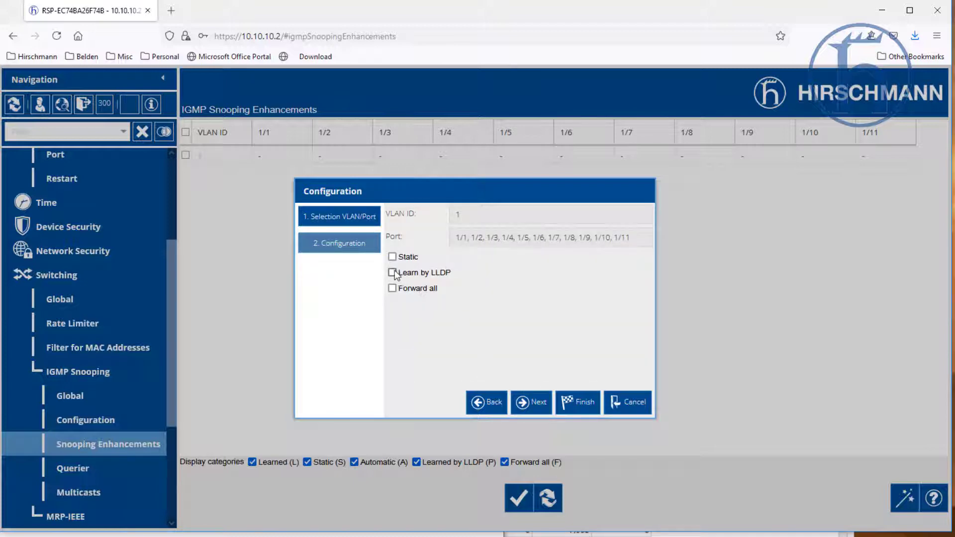
pyautogui.click(392, 272)
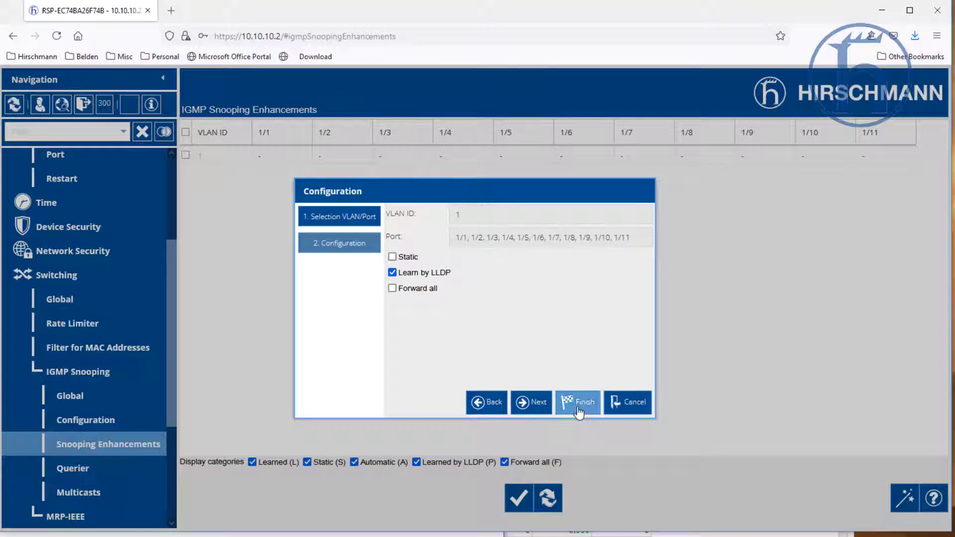
pyautogui.click(577, 402)
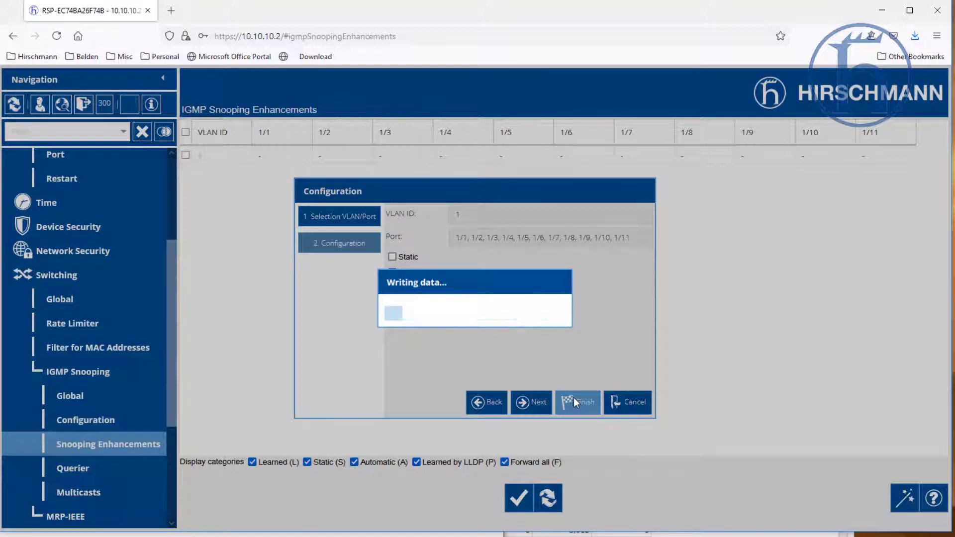
pyautogui.click(576, 402)
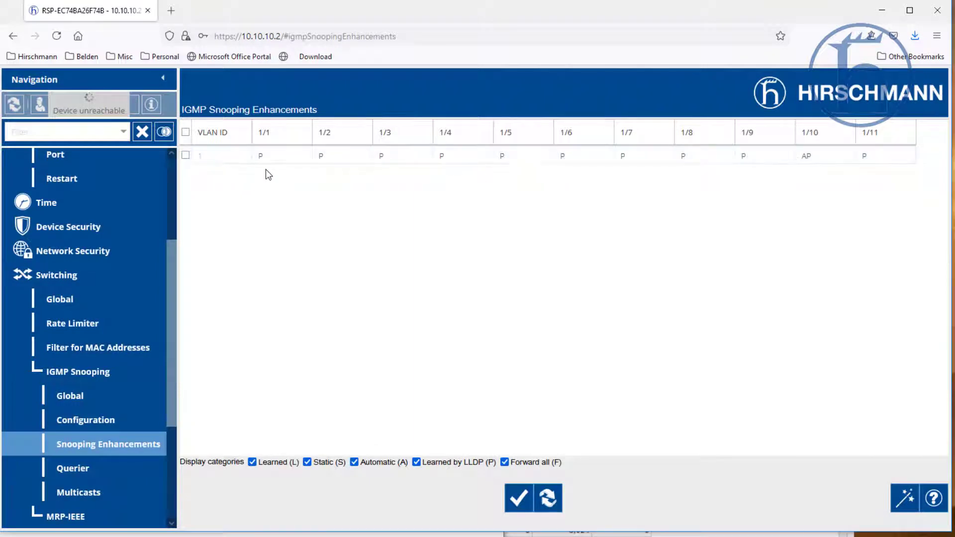
pyautogui.moveTo(560, 397)
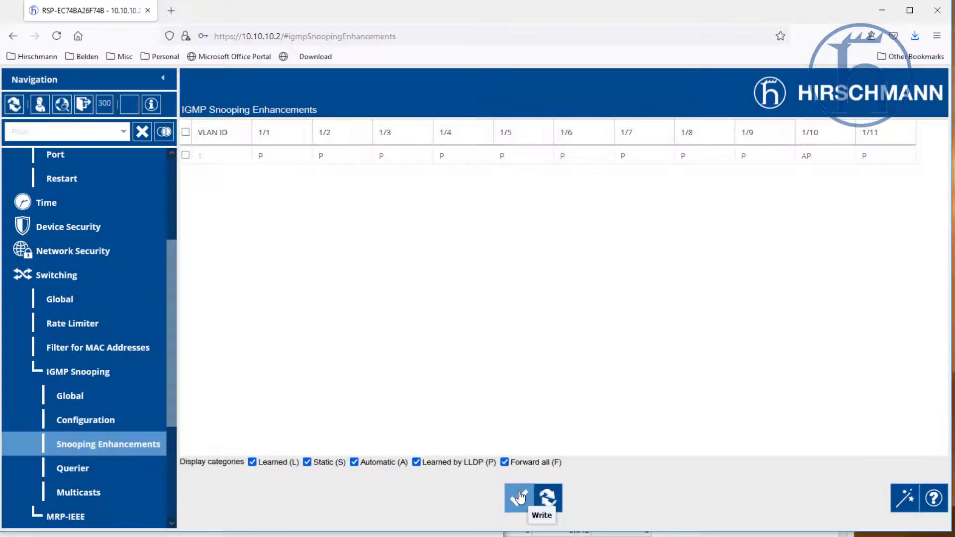
pyautogui.moveTo(547, 497)
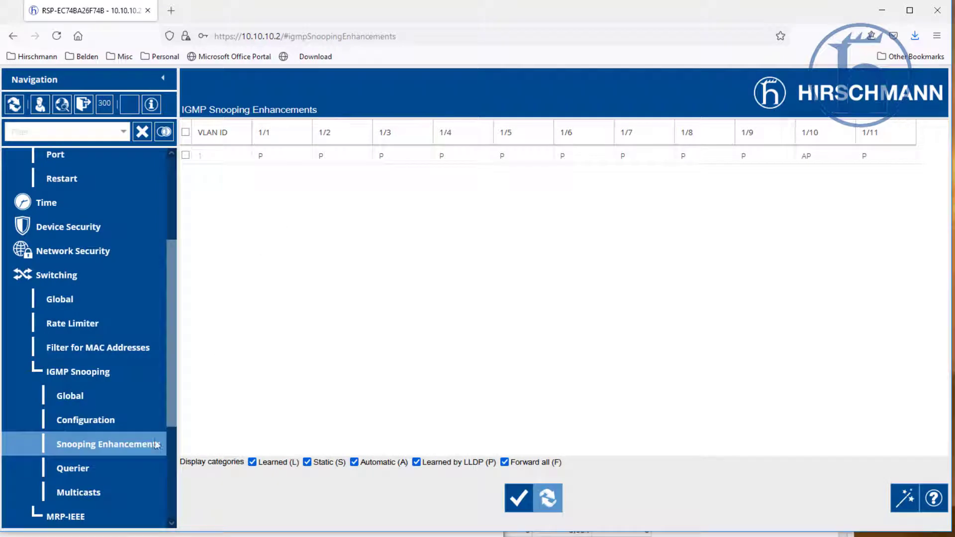
# - Set the IGMP querier Operation On, activate it for VLAN 1, write, and reload status
pyautogui.click(73, 468)
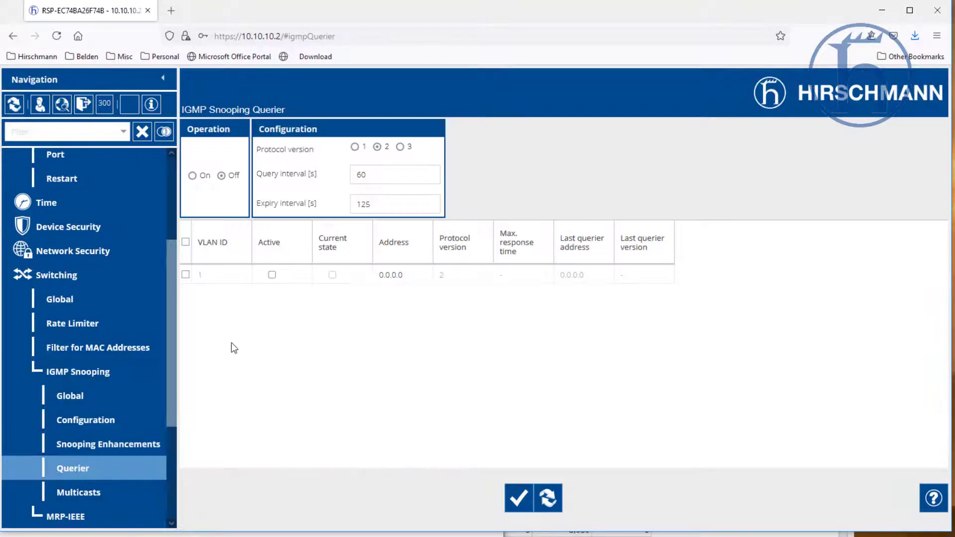
pyautogui.moveTo(425, 345)
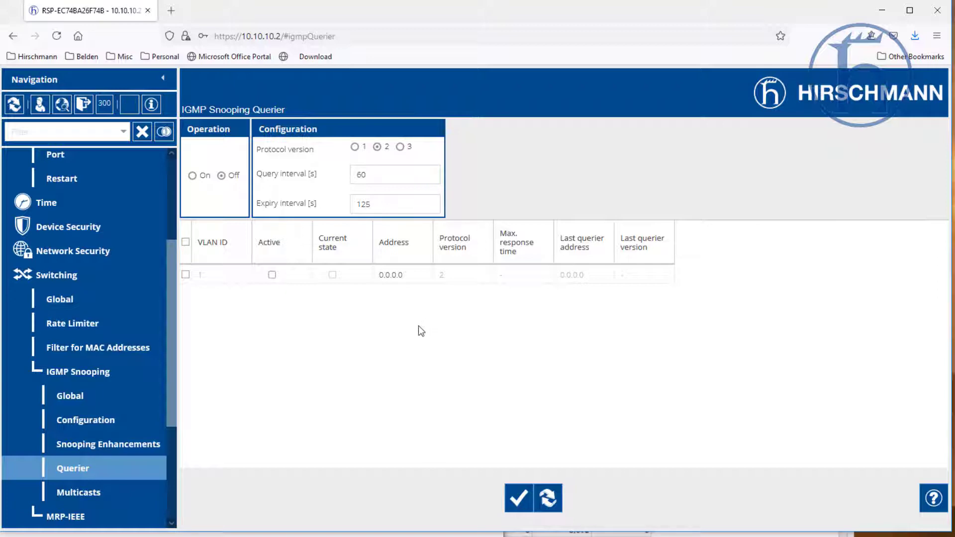
pyautogui.moveTo(398, 346)
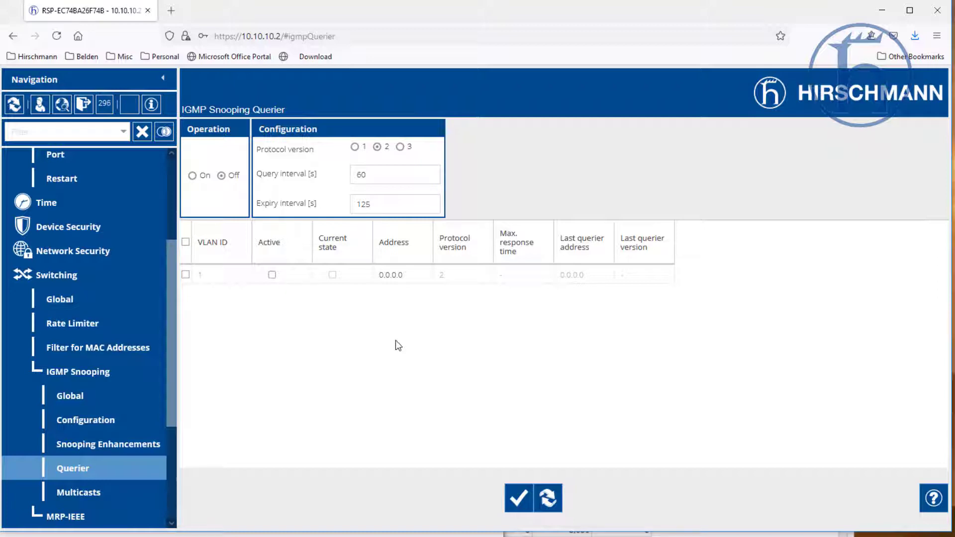
pyautogui.click(193, 176)
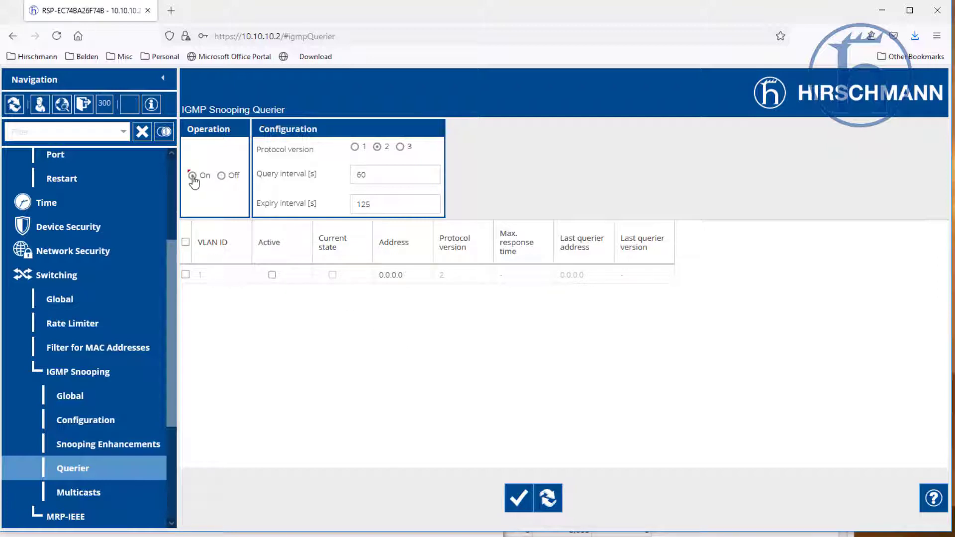
pyautogui.click(271, 275)
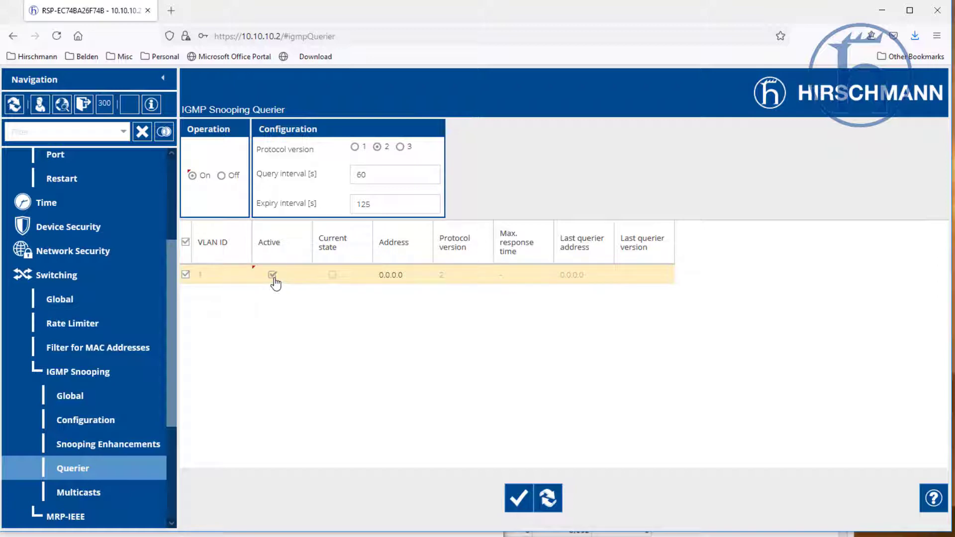
pyautogui.click(518, 498)
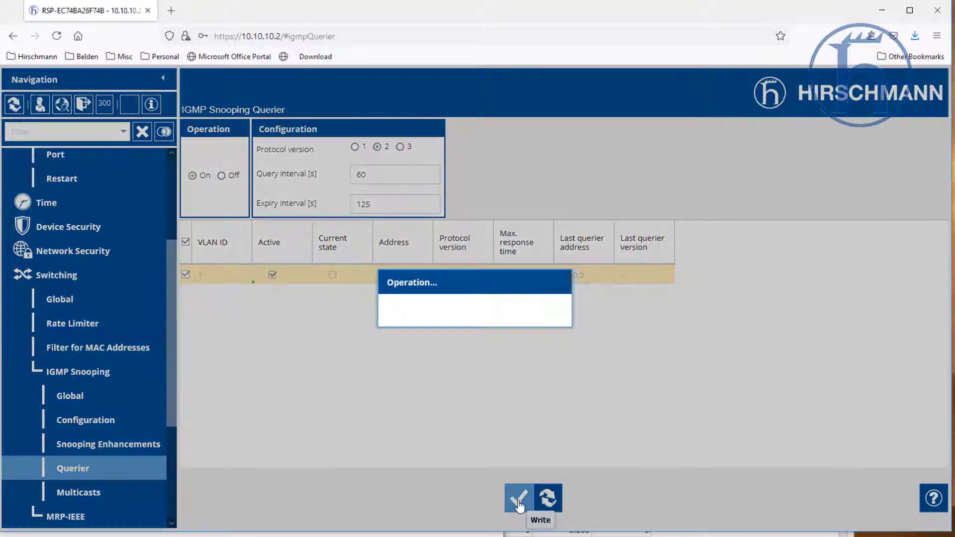
pyautogui.click(518, 497)
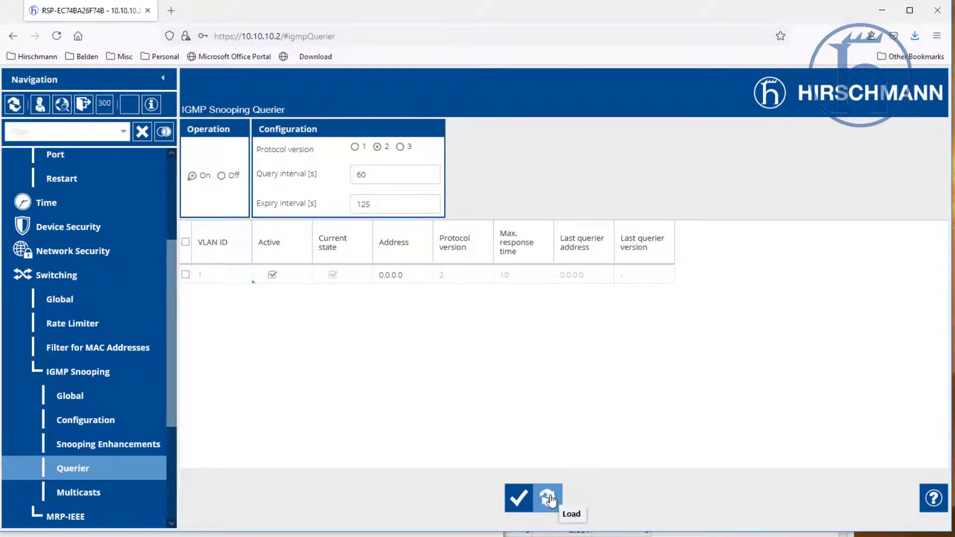
pyautogui.moveTo(419, 230)
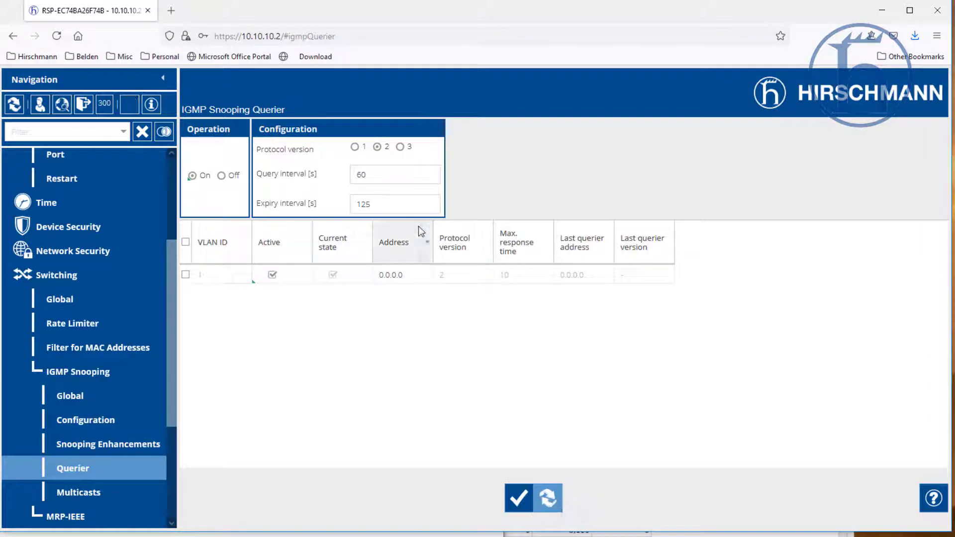
pyautogui.moveTo(78, 492)
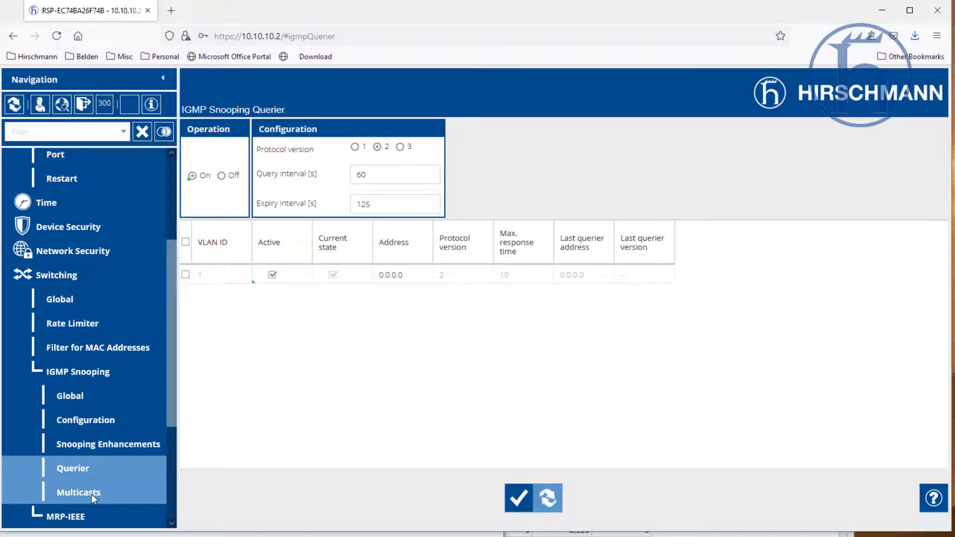
# - Set Unknown multicasts to discard on the IGMP Snooping Multicasts page
pyautogui.click(78, 492)
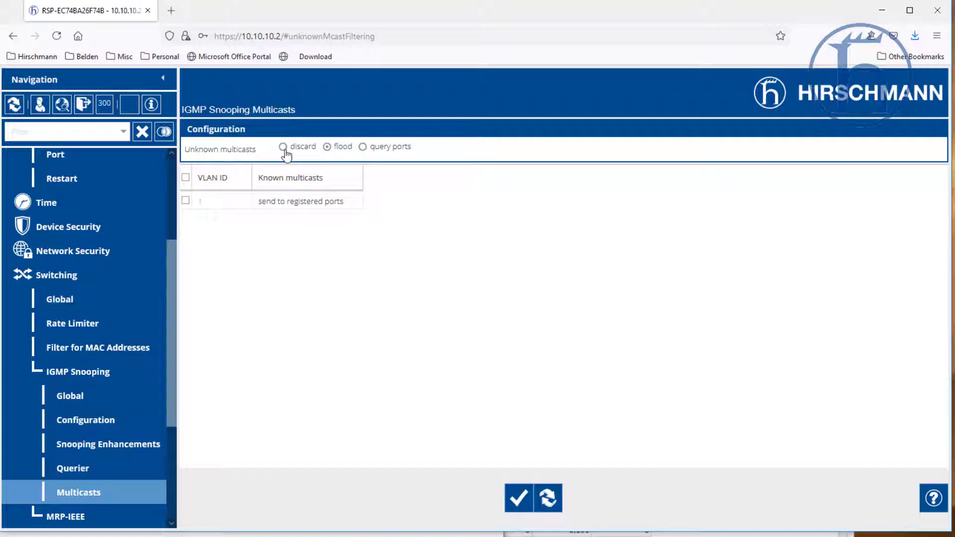
pyautogui.click(282, 147)
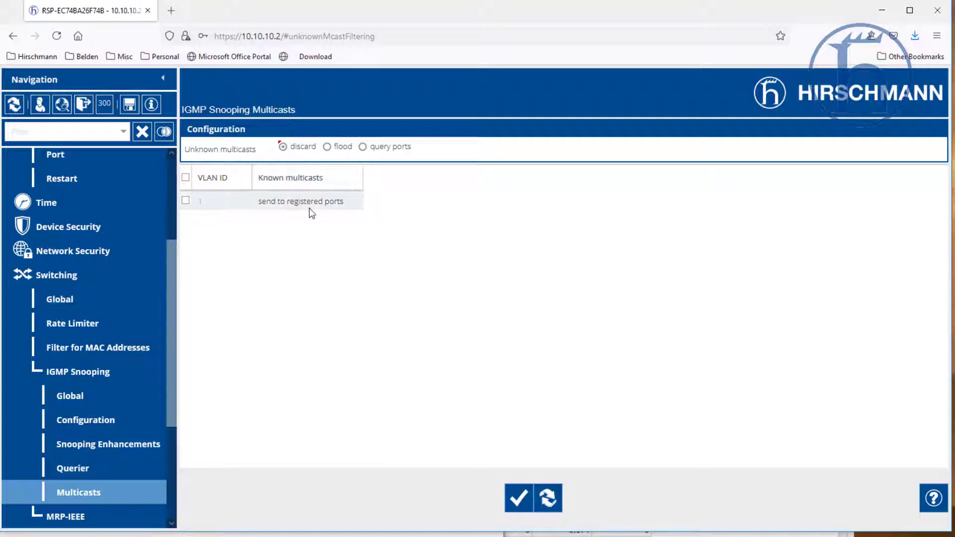
pyautogui.moveTo(333, 214)
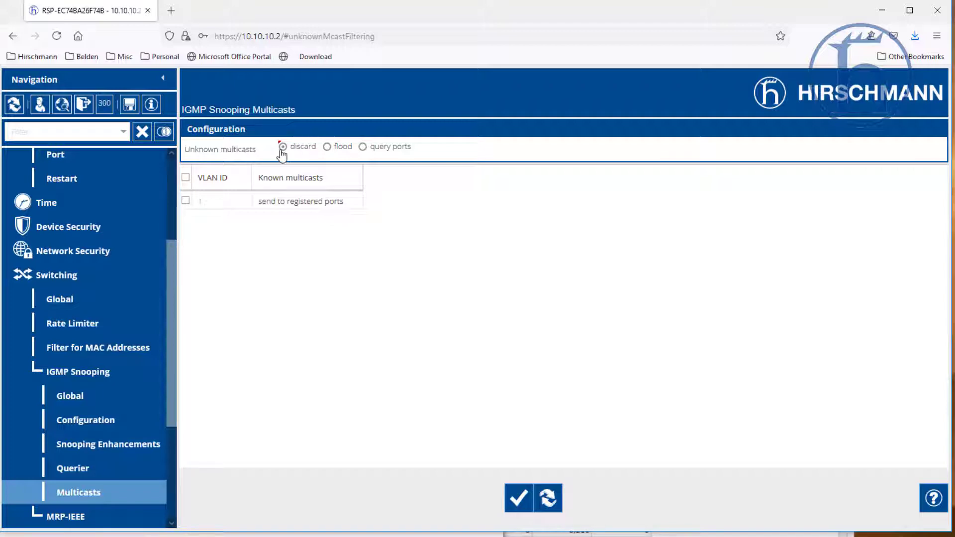
pyautogui.moveTo(335, 139)
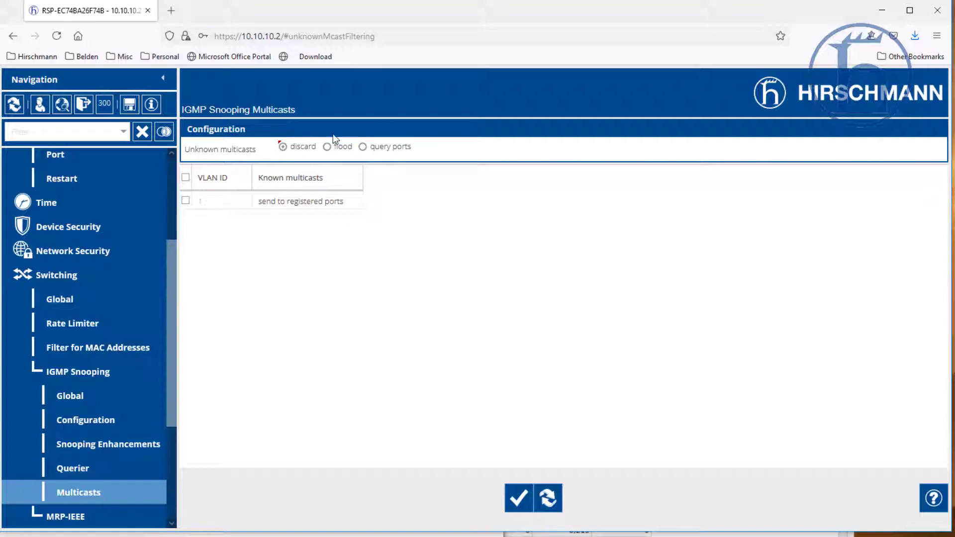
pyautogui.moveTo(323, 145)
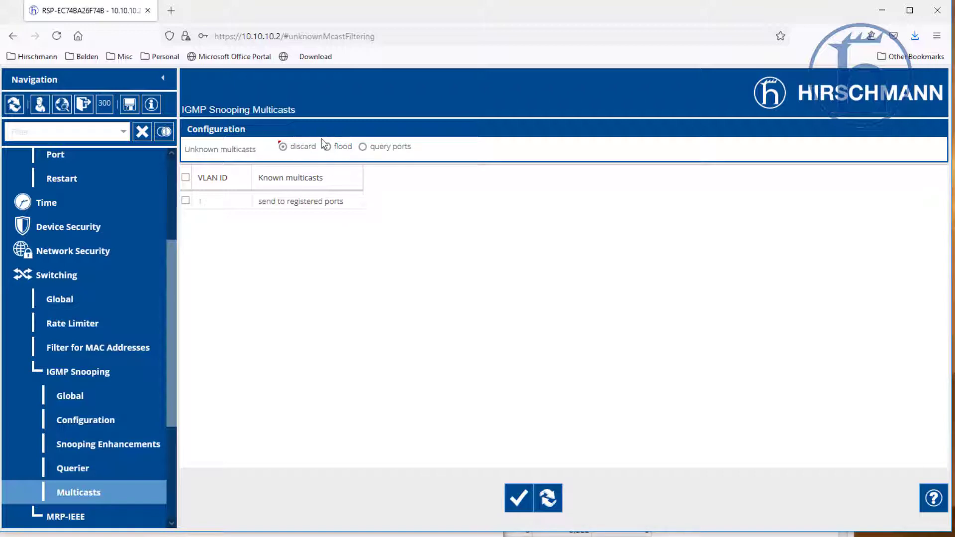
pyautogui.moveTo(349, 152)
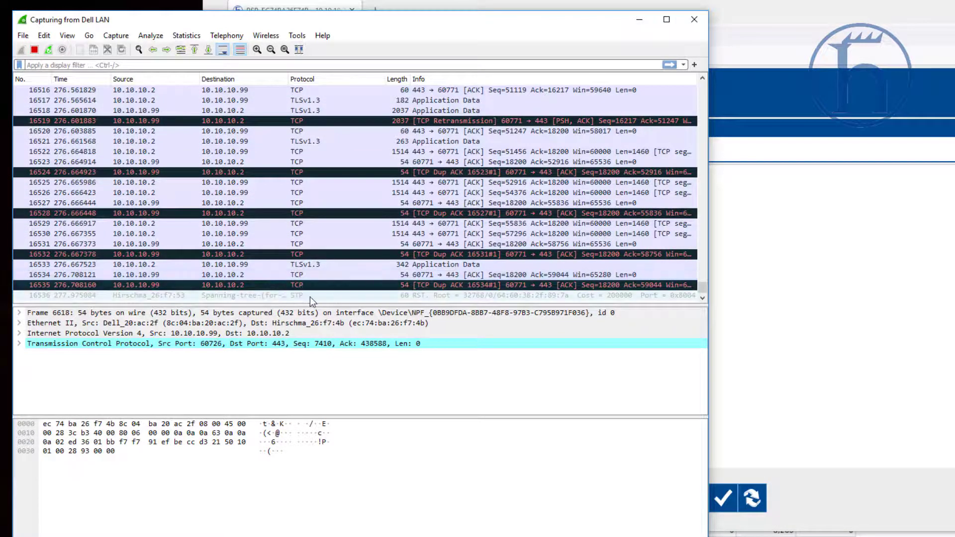
# - Write IGMP Snooping Global with Operation Off, then bring the Wireshark capture forward
pyautogui.scroll(-3)
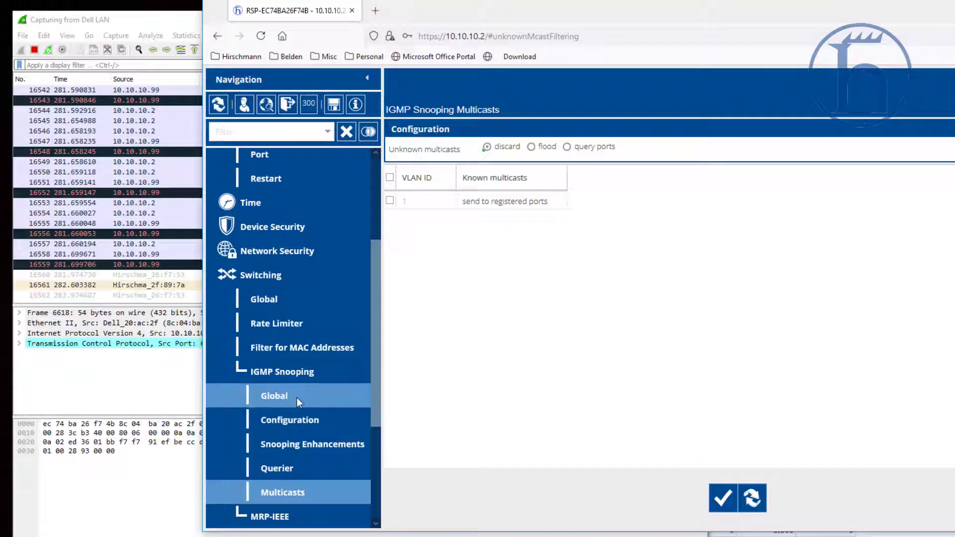
pyautogui.click(273, 396)
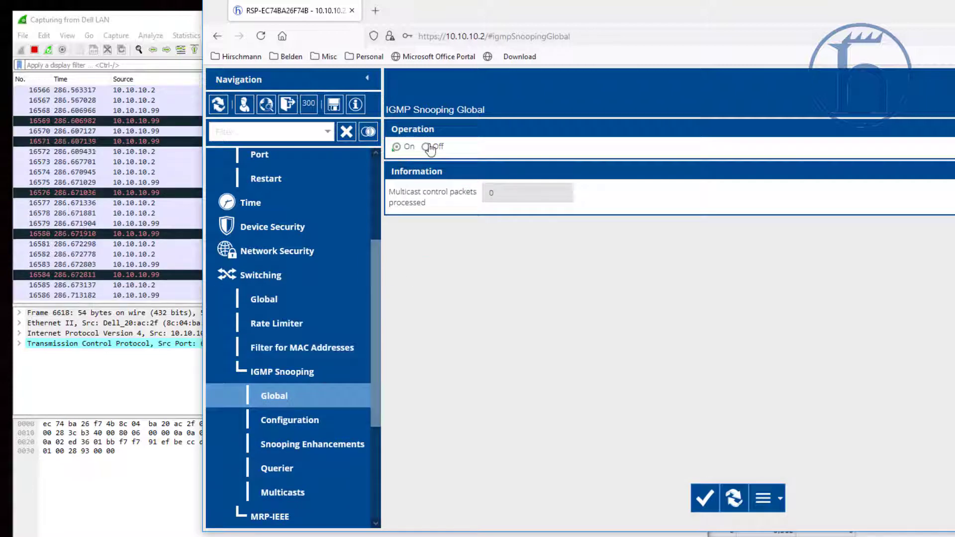
pyautogui.click(426, 146)
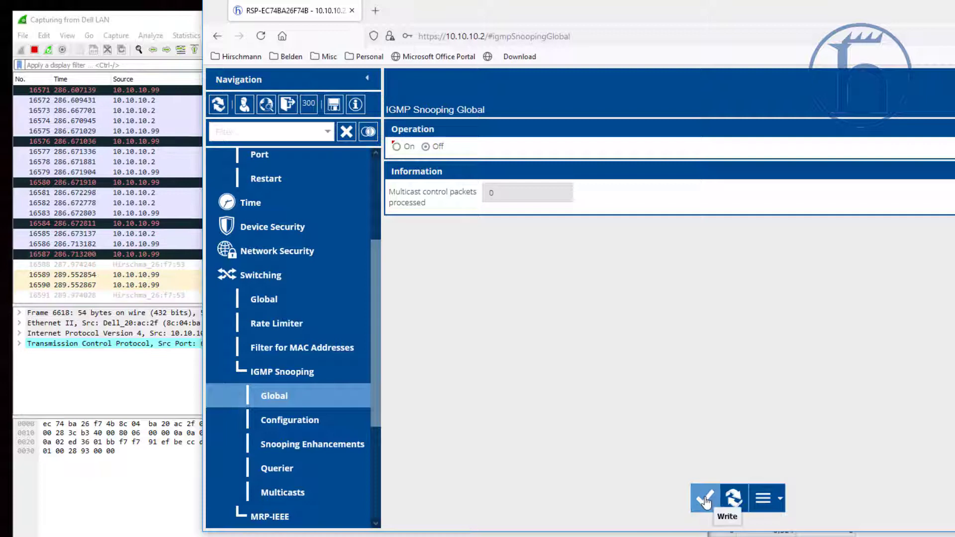
pyautogui.click(705, 498)
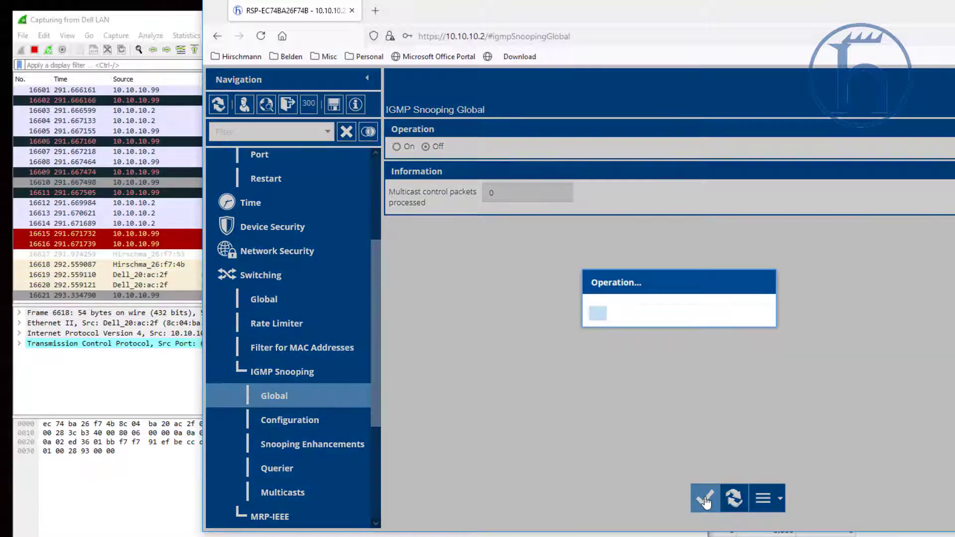
pyautogui.click(705, 498)
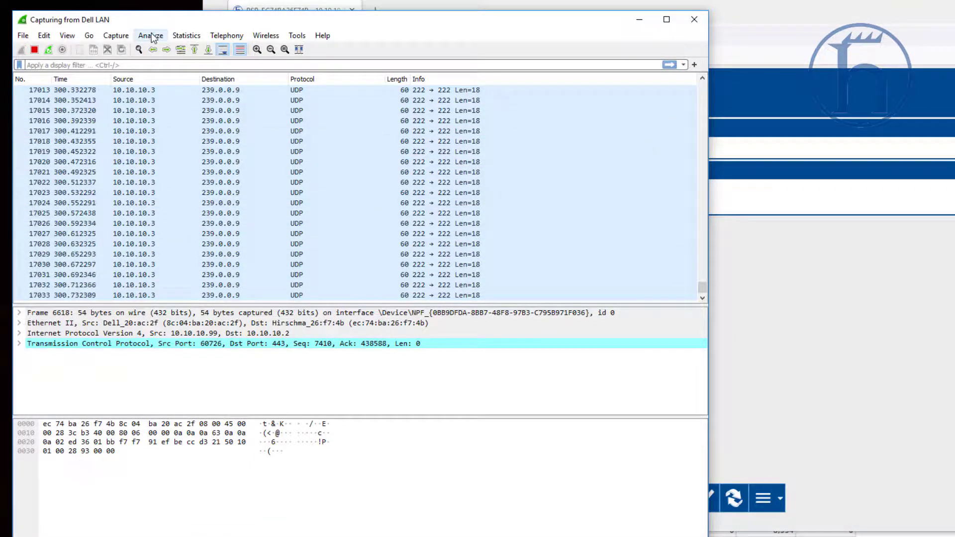
# - Open Wireshark's I/O Graphs for All Packets, Multicasts and Broadcasts per second
pyautogui.click(150, 35)
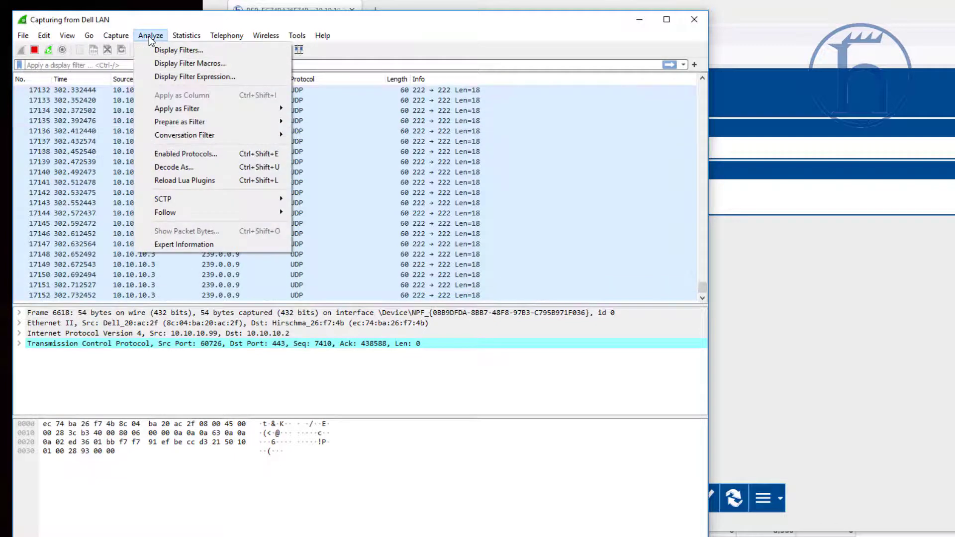
pyautogui.click(187, 35)
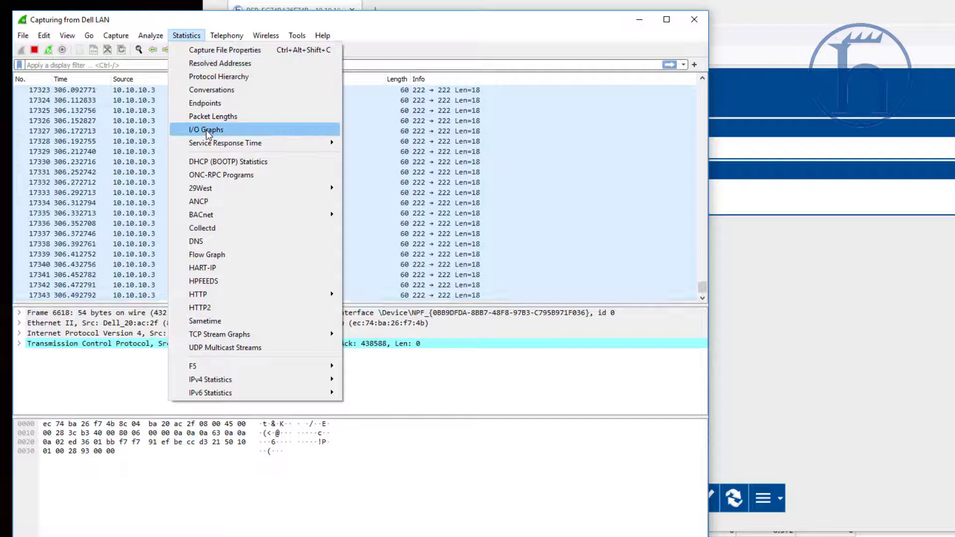
pyautogui.click(206, 130)
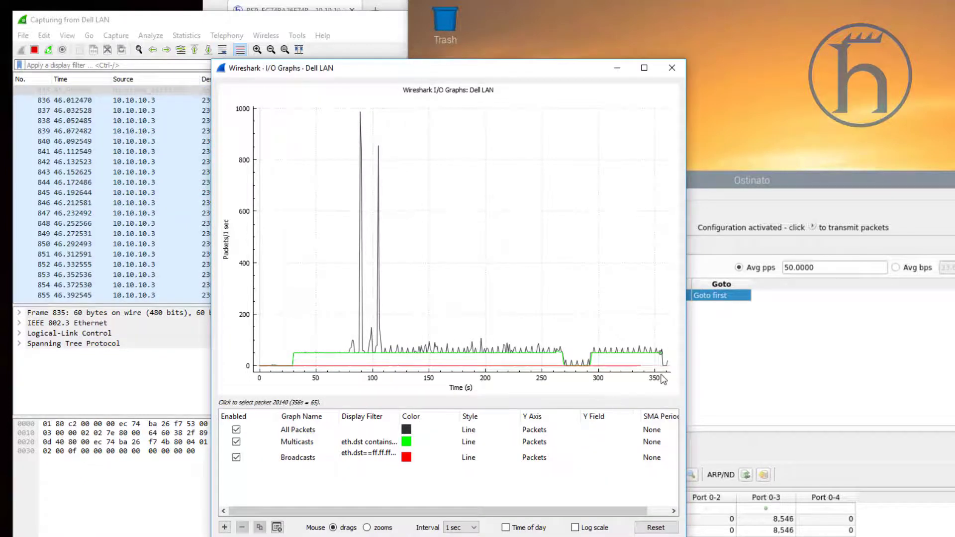
pyautogui.moveTo(678, 384)
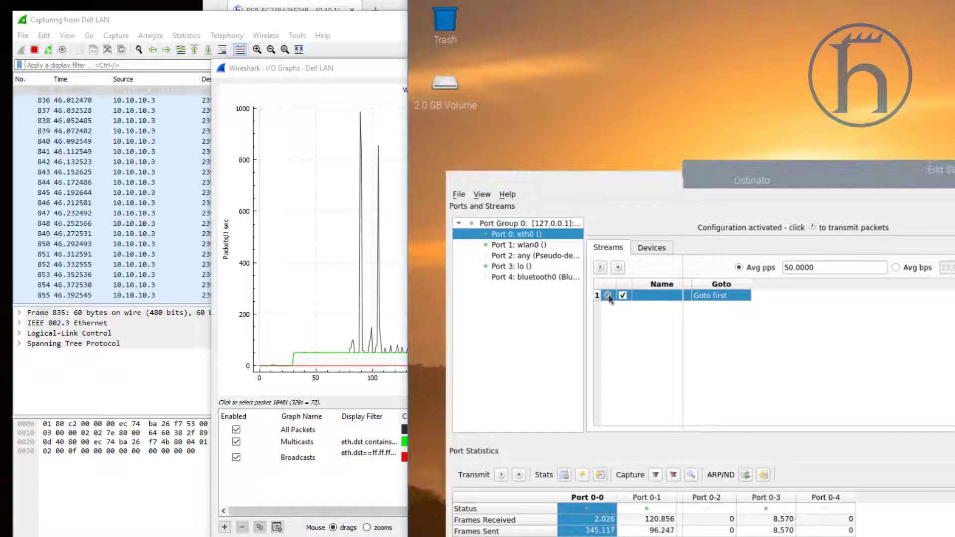
# - Set multicast stream 1 to 500 packets/sec and start transmitting it
pyautogui.doubleClick(661, 296)
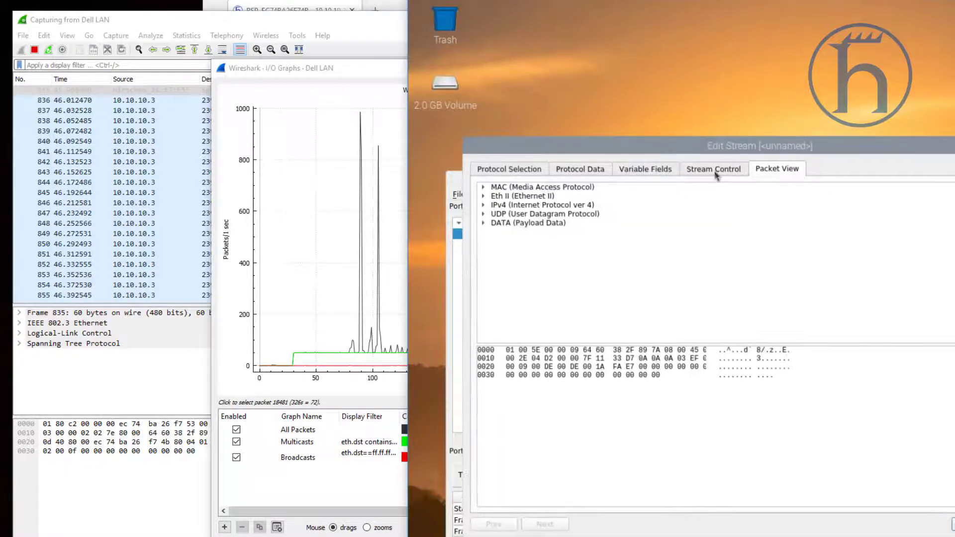
pyautogui.click(713, 169)
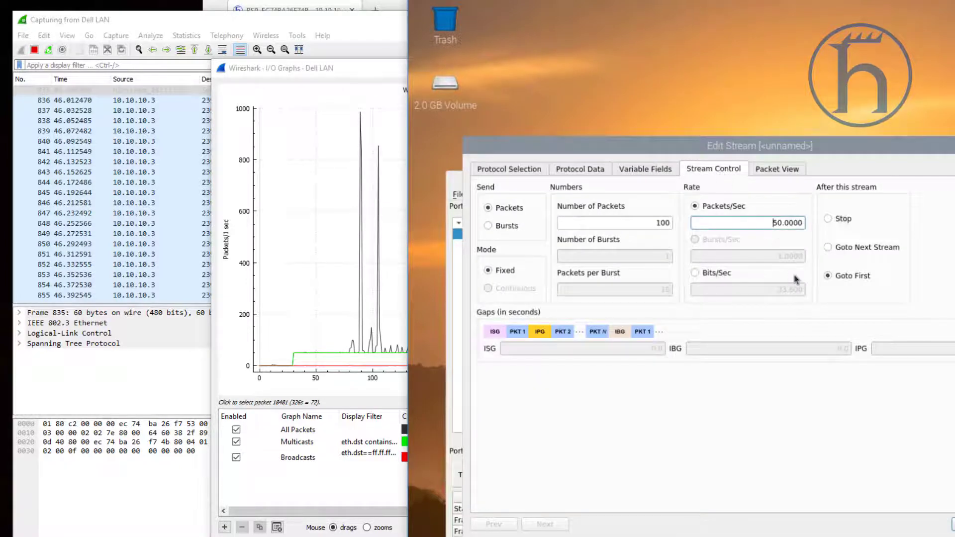
pyautogui.write('500.0000')
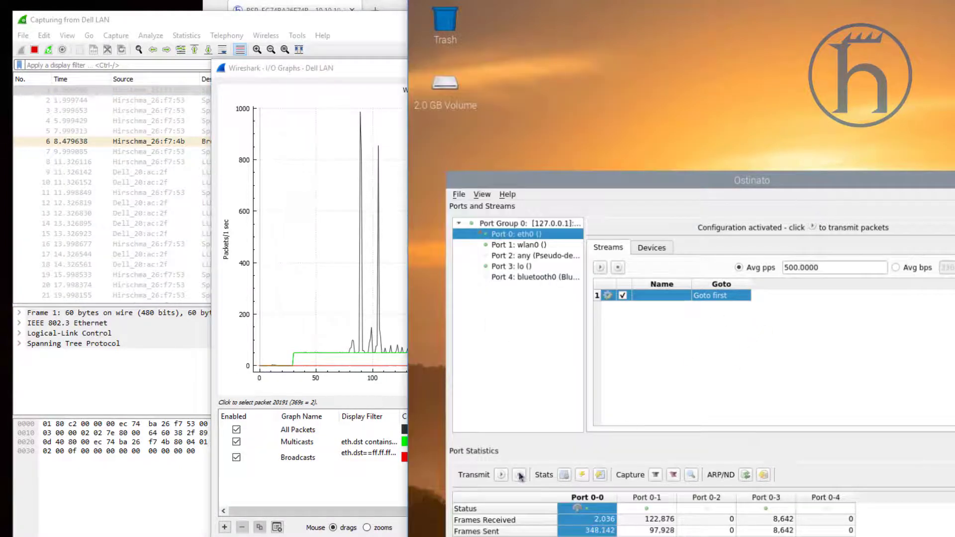
pyautogui.click(519, 474)
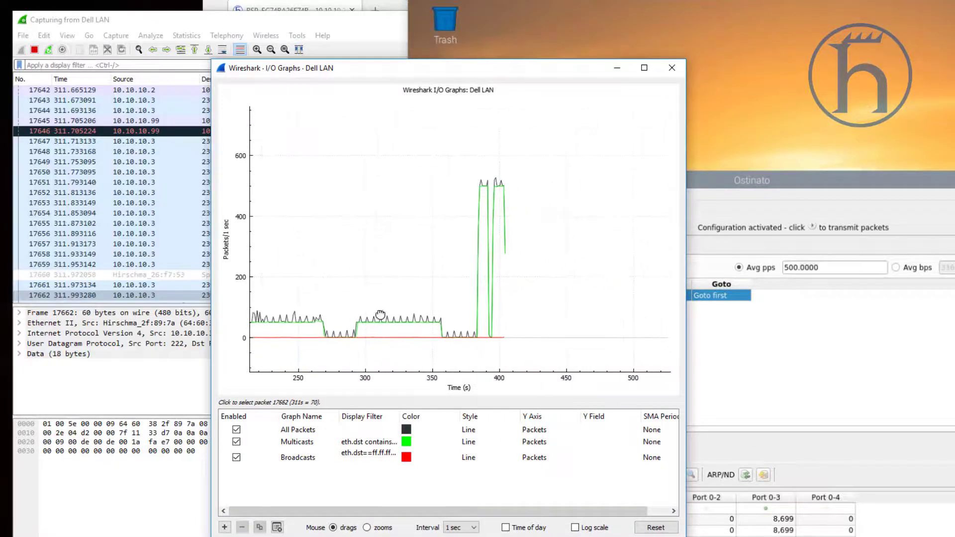
pyautogui.moveTo(535, 293)
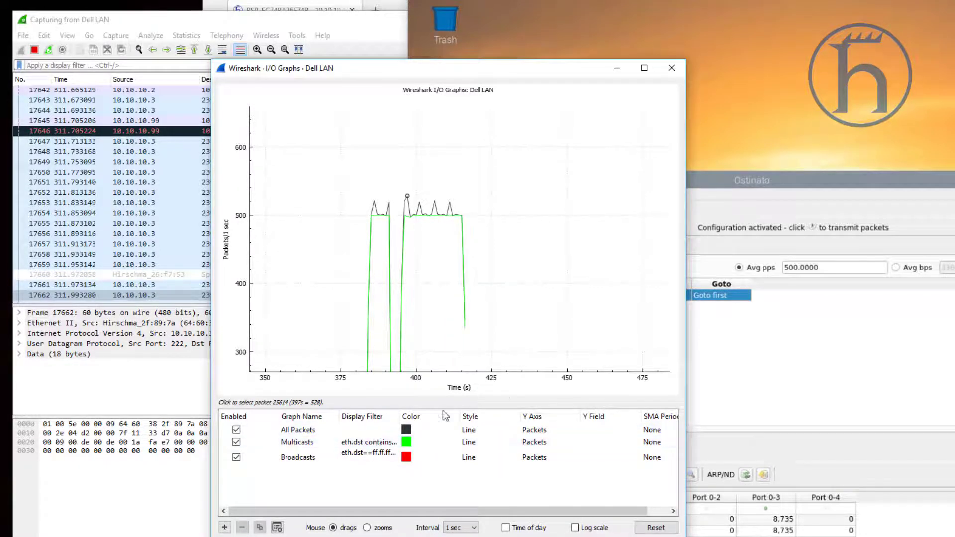
pyautogui.click(752, 179)
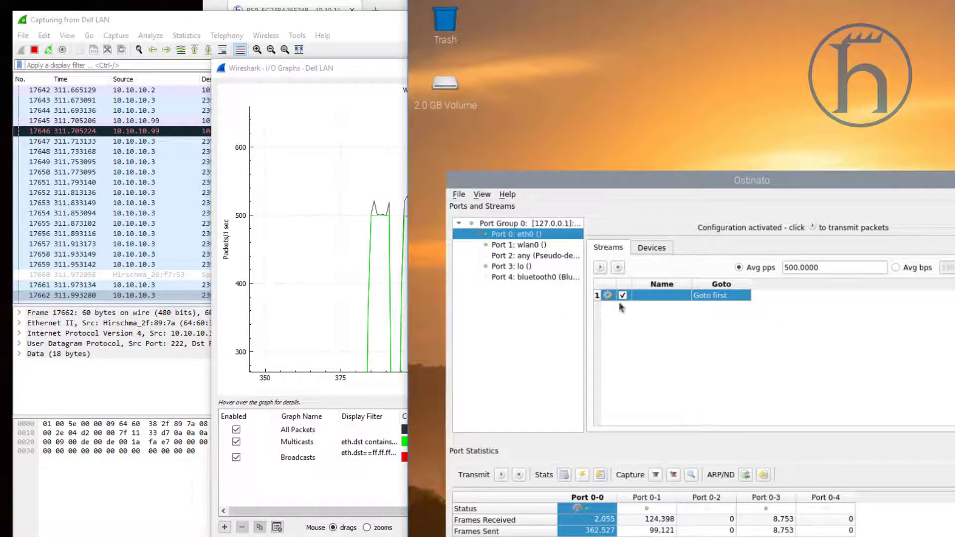
# - Open multicast stream 1's settings to change its rate
pyautogui.doubleClick(661, 295)
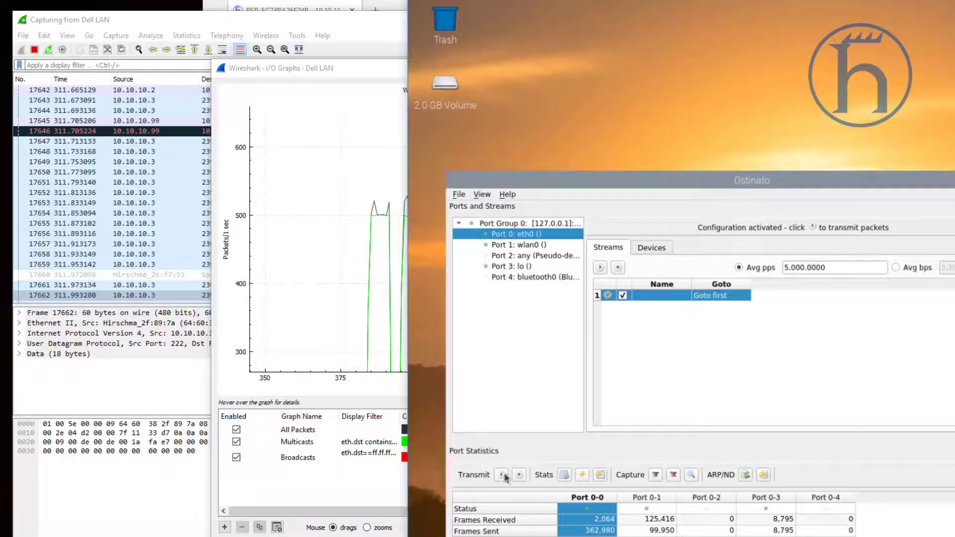
pyautogui.moveTo(502, 474)
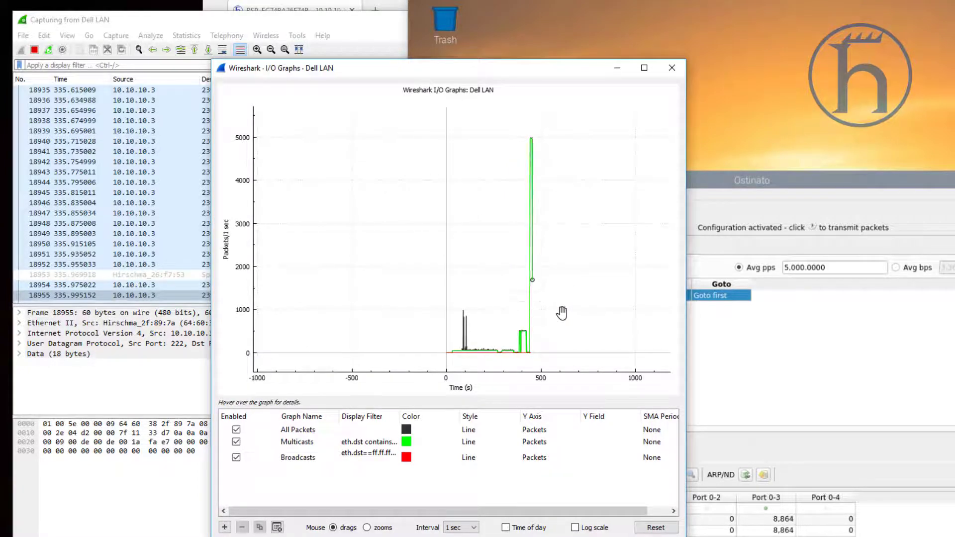
pyautogui.moveTo(543, 294)
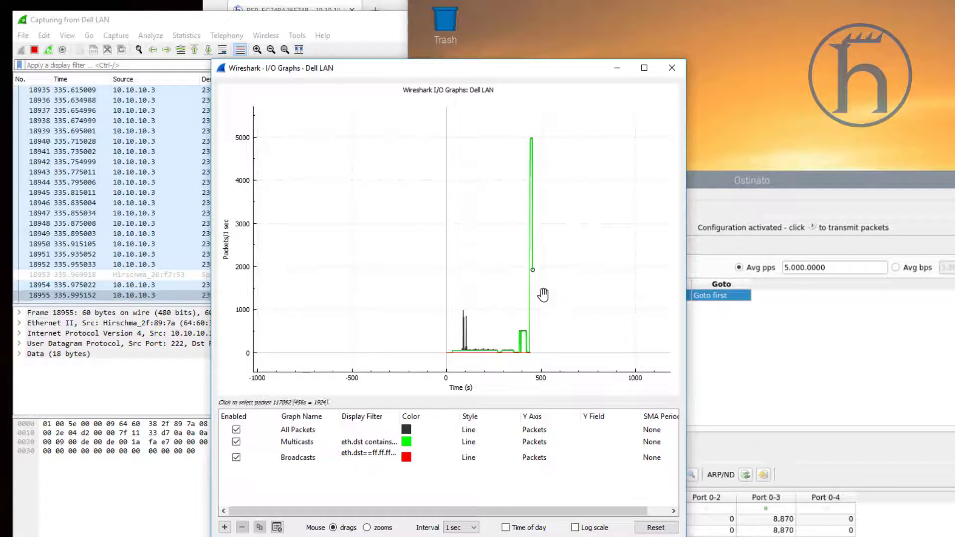
# - Select a packet in the I/O graph's multicast spike of about 5,000 packets/sec
pyautogui.click(447, 352)
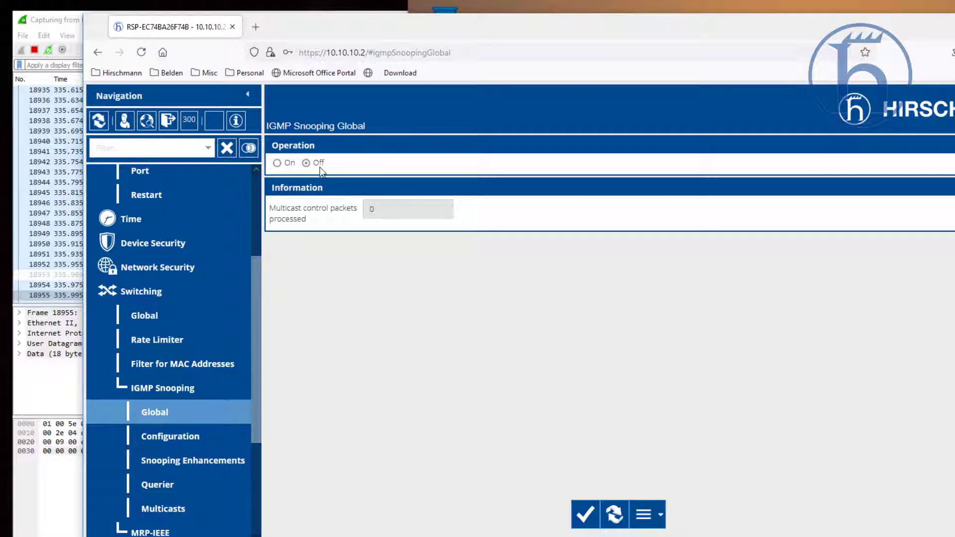
# - Set IGMP snooping Operation On and bring Wireshark's I/O graph back into view
pyautogui.click(277, 163)
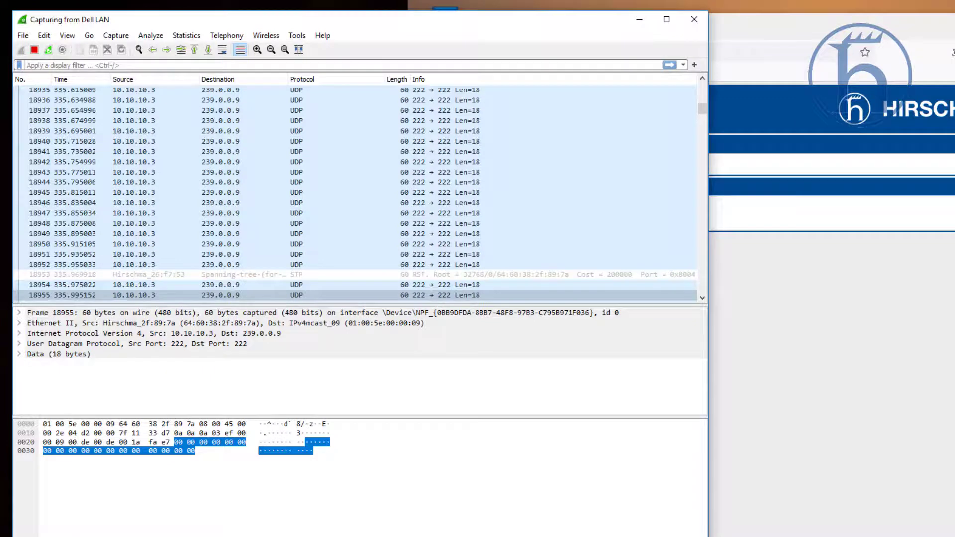
pyautogui.click(185, 35)
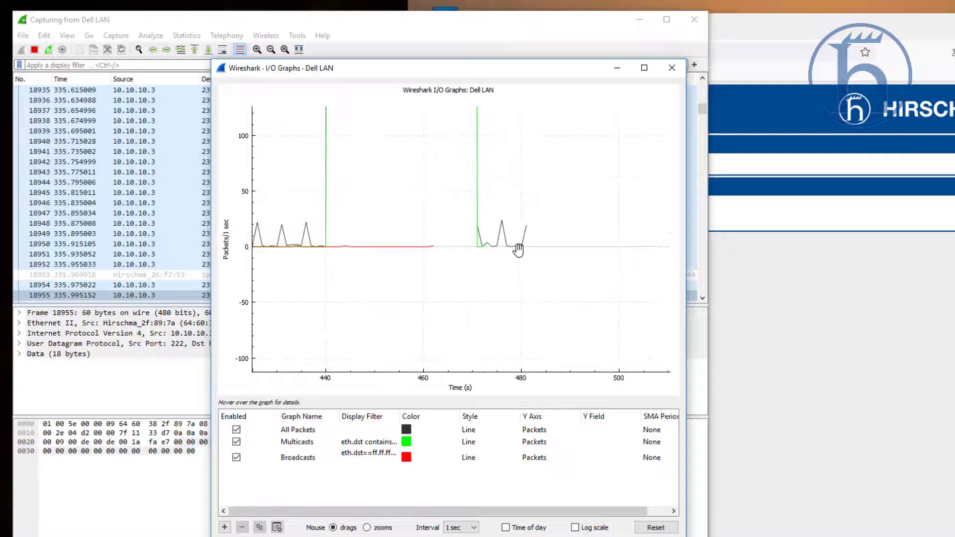
pyautogui.moveTo(579, 317)
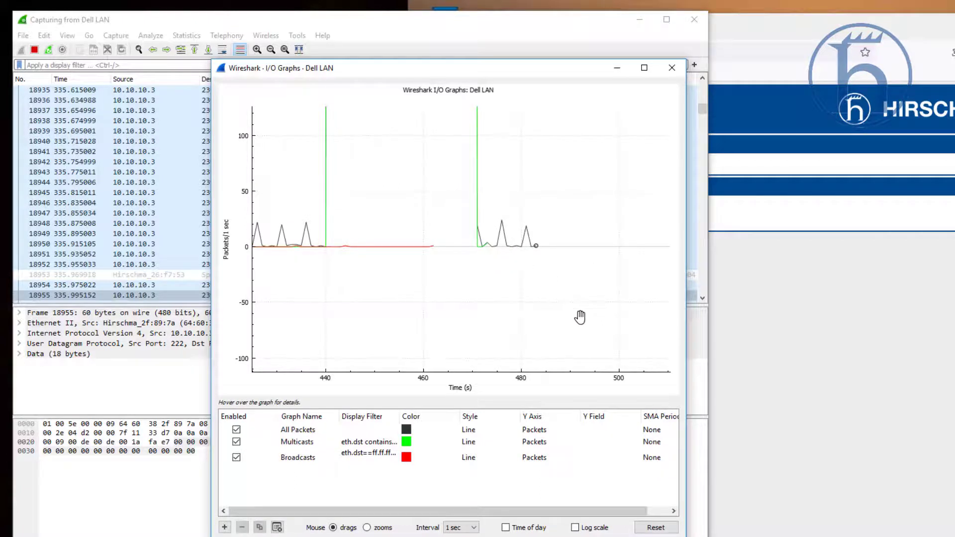
pyautogui.moveTo(646, 367)
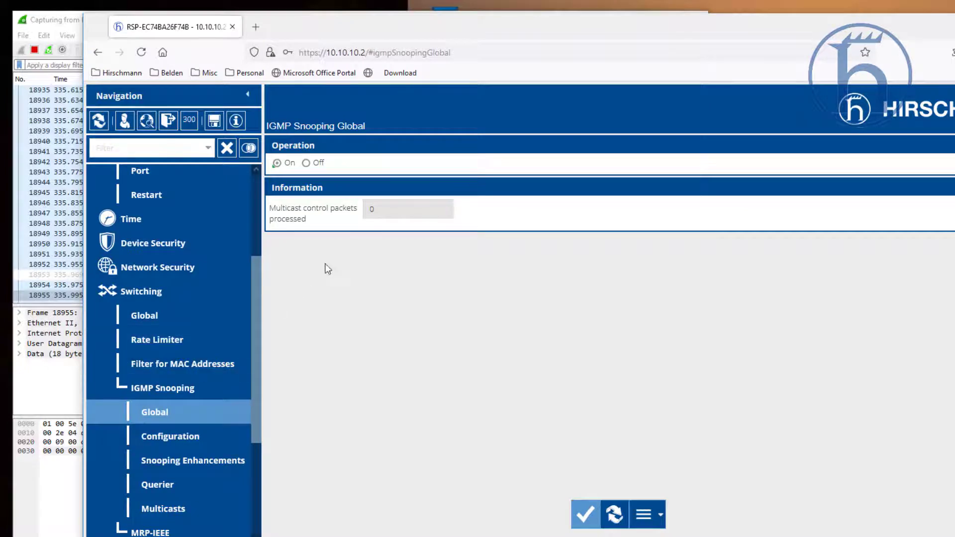
# - Review the IGMP snooping configuration and enhancements, then activate the querier for VLAN 1
pyautogui.click(170, 436)
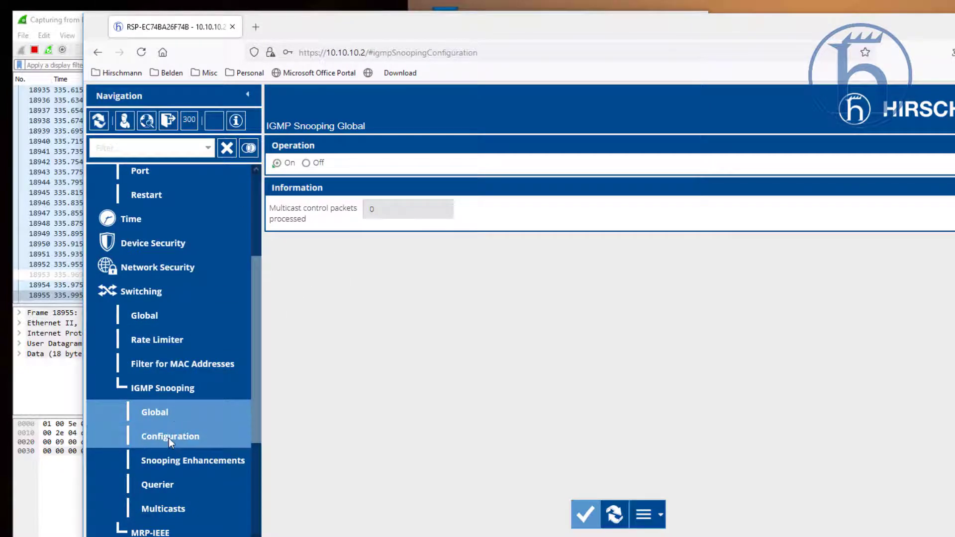
pyautogui.click(170, 436)
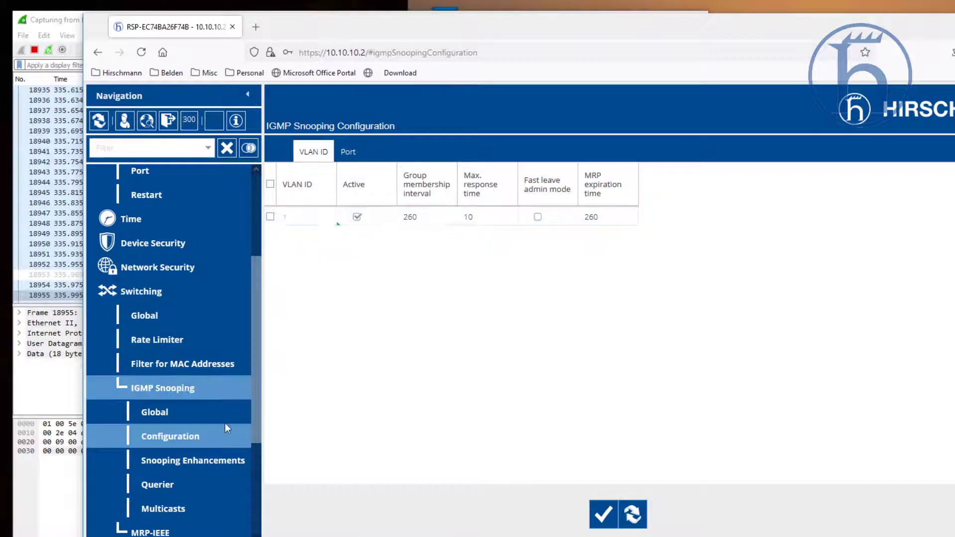
pyautogui.click(192, 460)
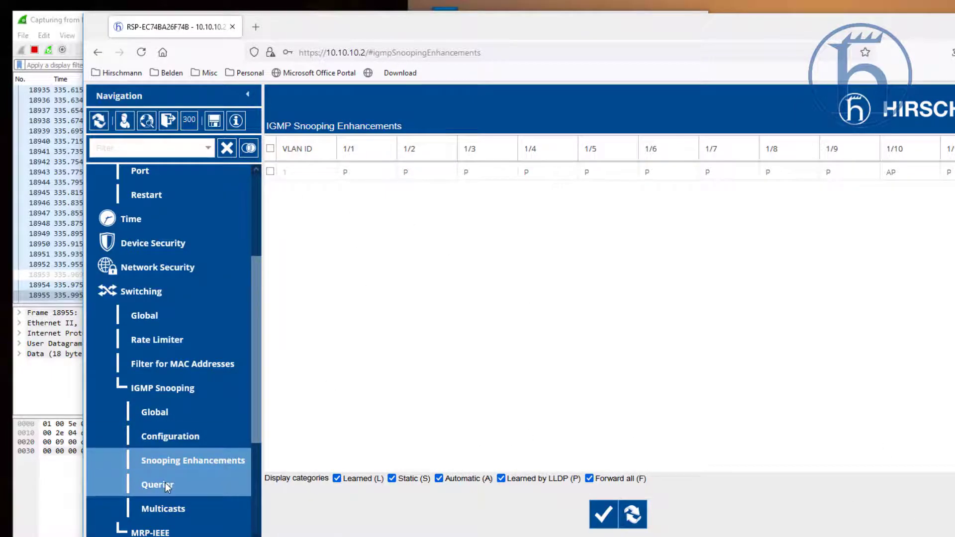
pyautogui.click(158, 484)
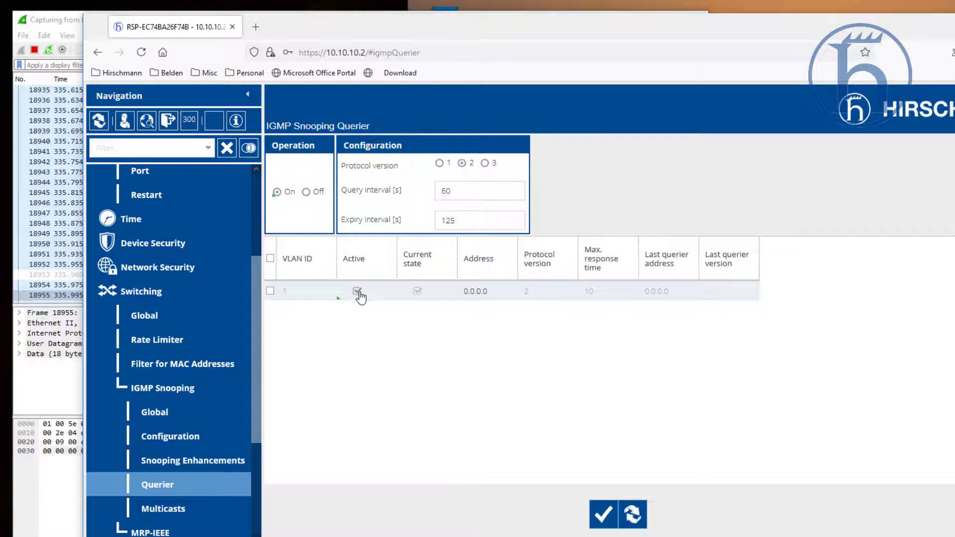
pyautogui.click(163, 508)
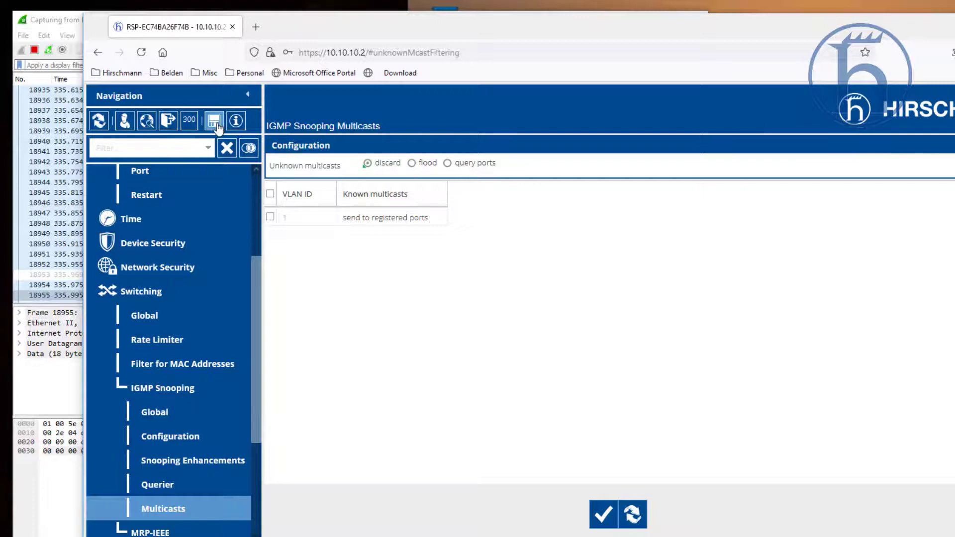
pyautogui.moveTo(214, 120)
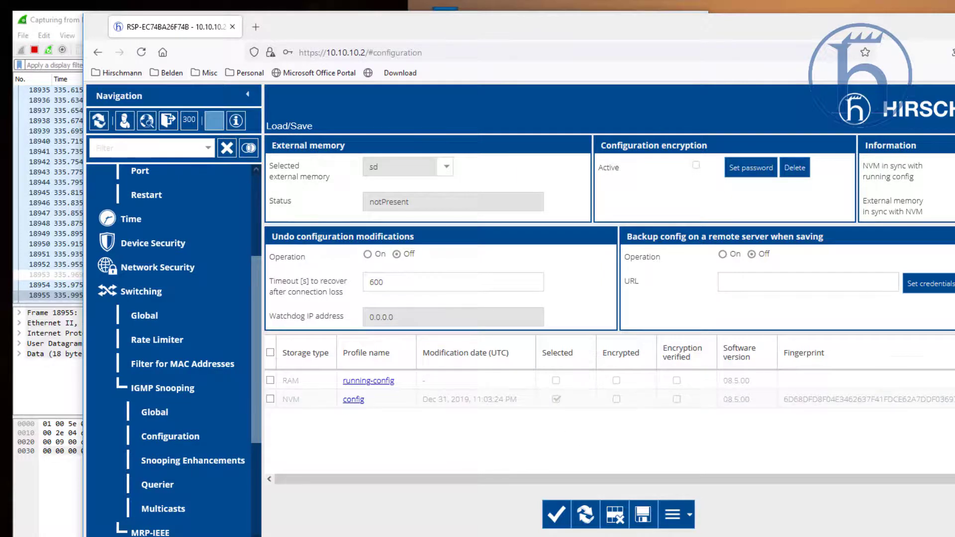
# - Save the running configuration to NVM on the Load/Save page and acknowledge the confirmation
pyautogui.click(673, 515)
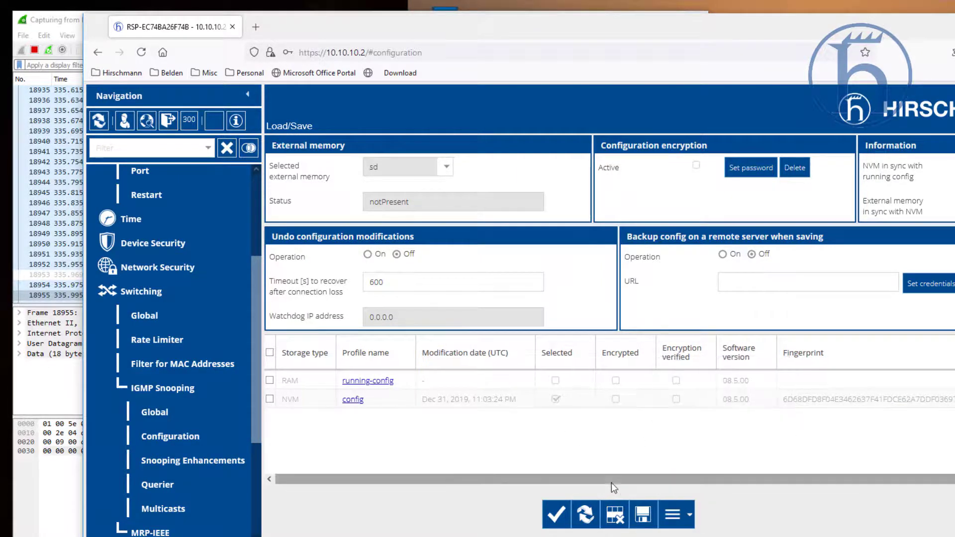
pyautogui.click(643, 514)
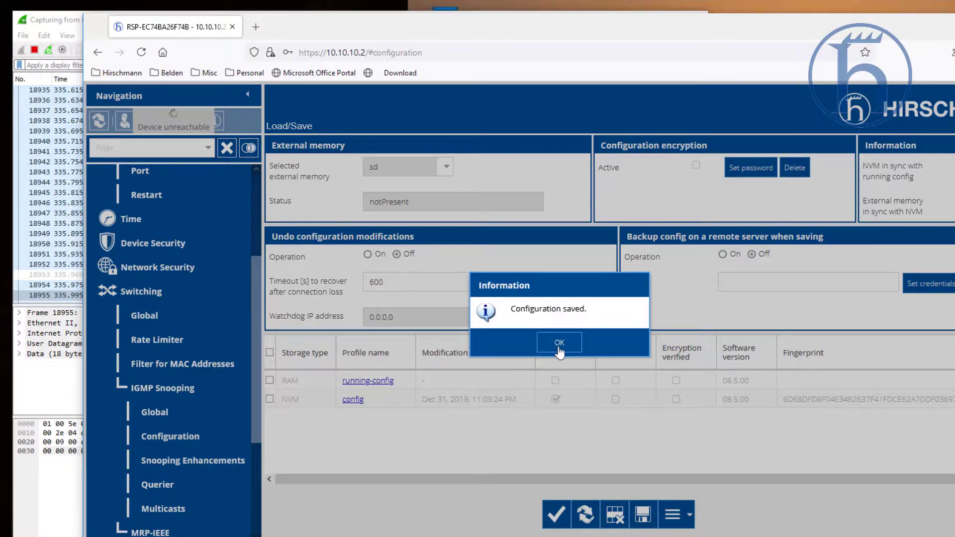
pyautogui.click(558, 342)
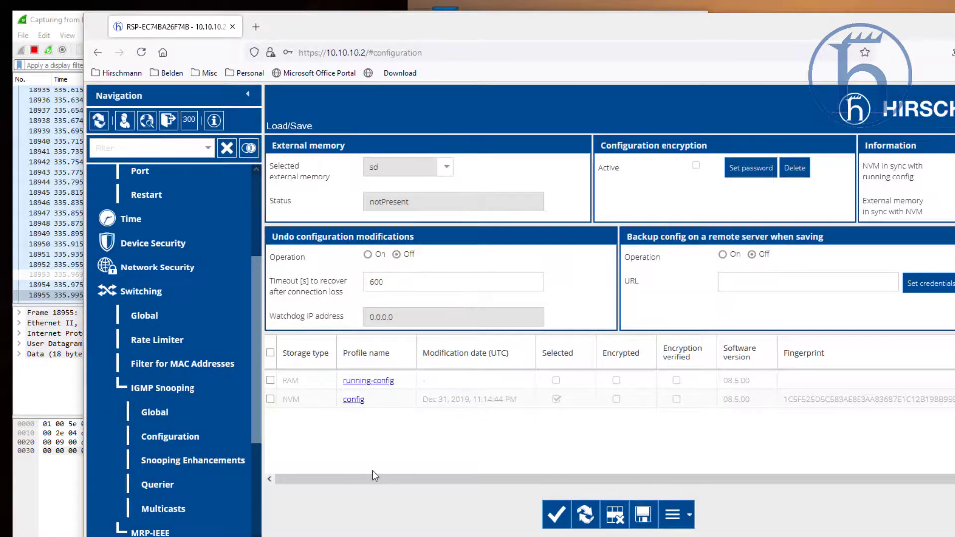